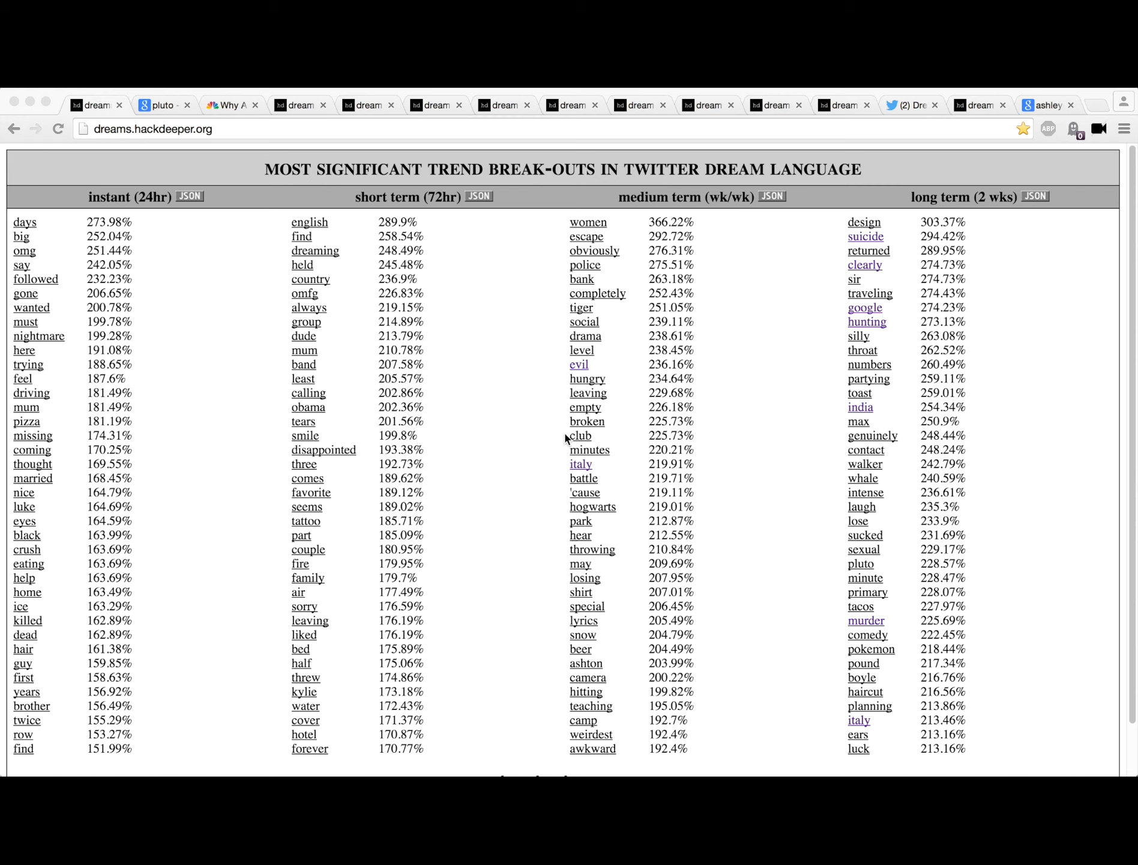
mouse_move(874, 244)
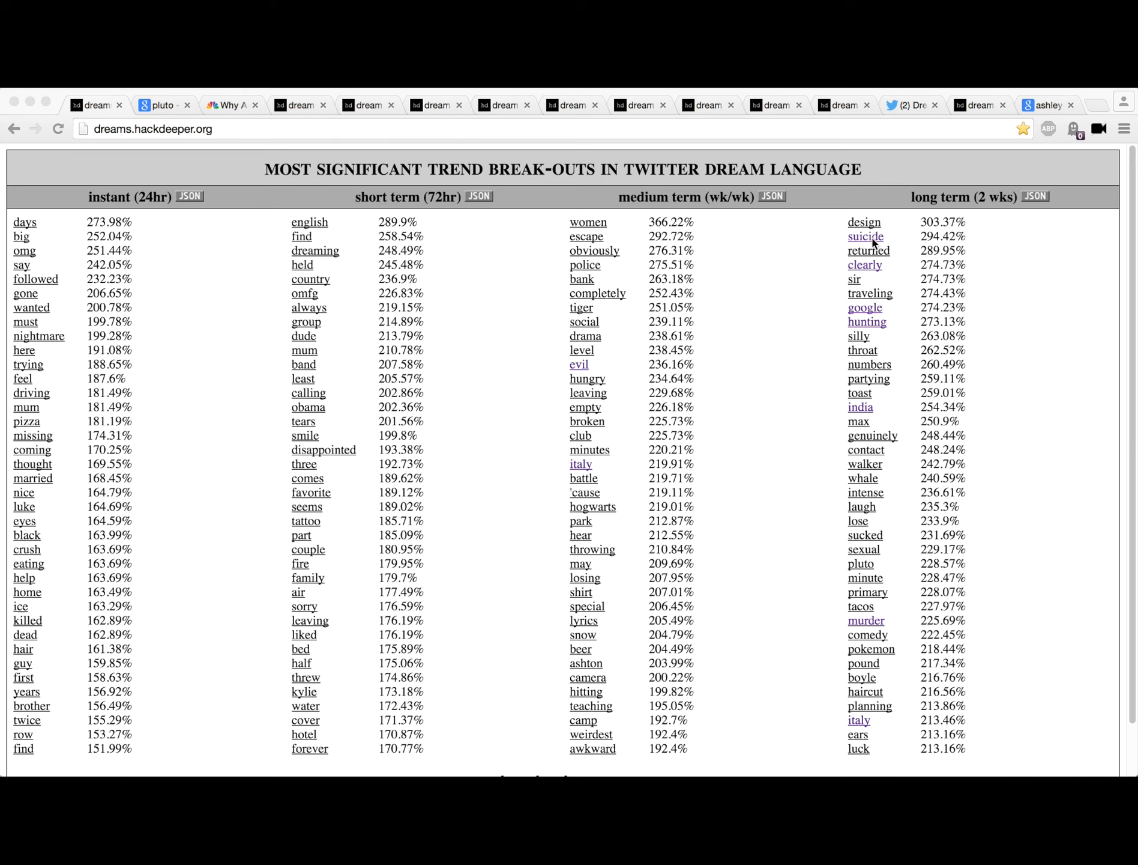
mouse_move(963, 244)
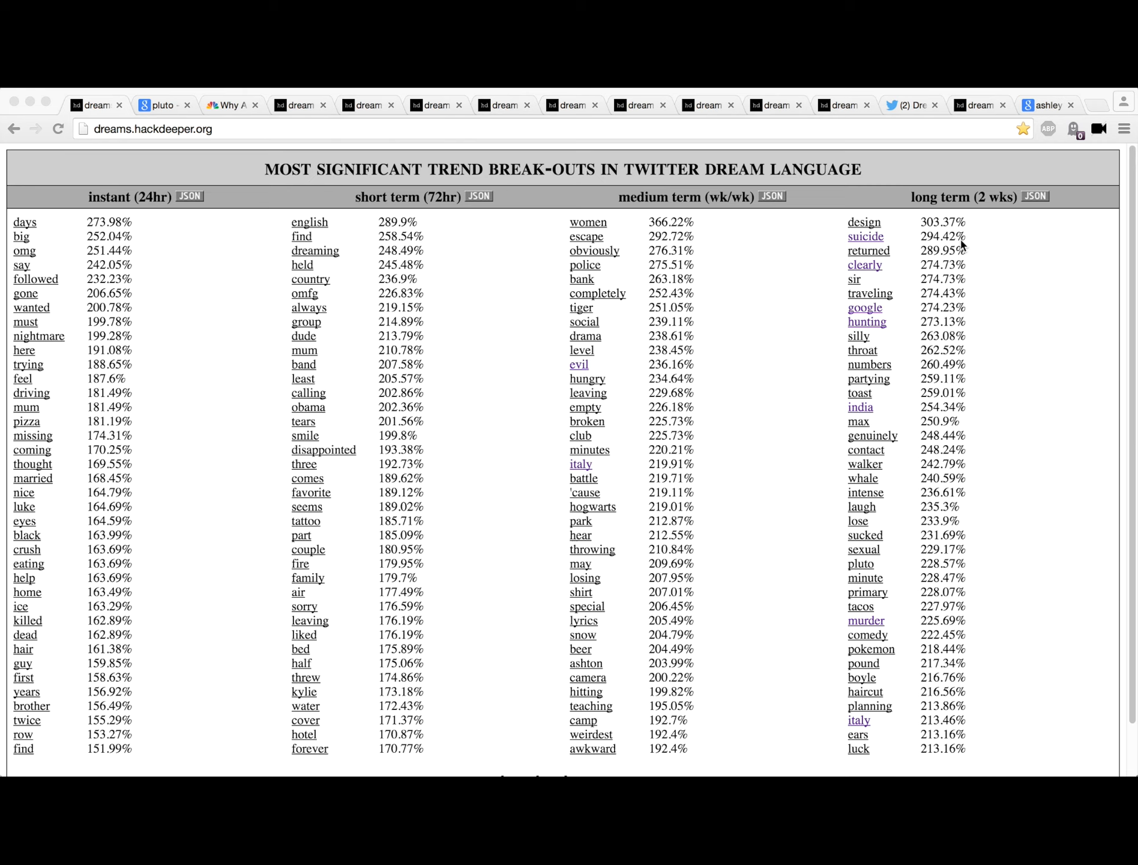
mouse_move(953, 272)
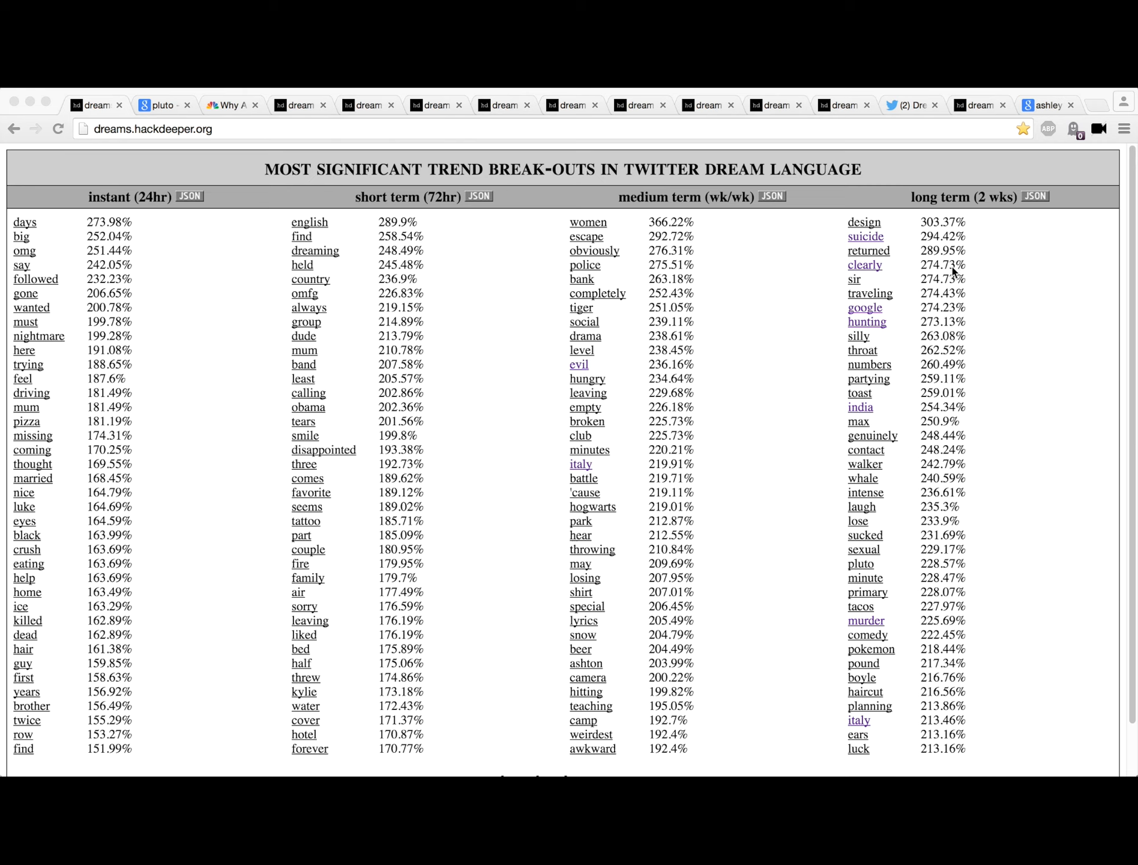
mouse_move(964, 311)
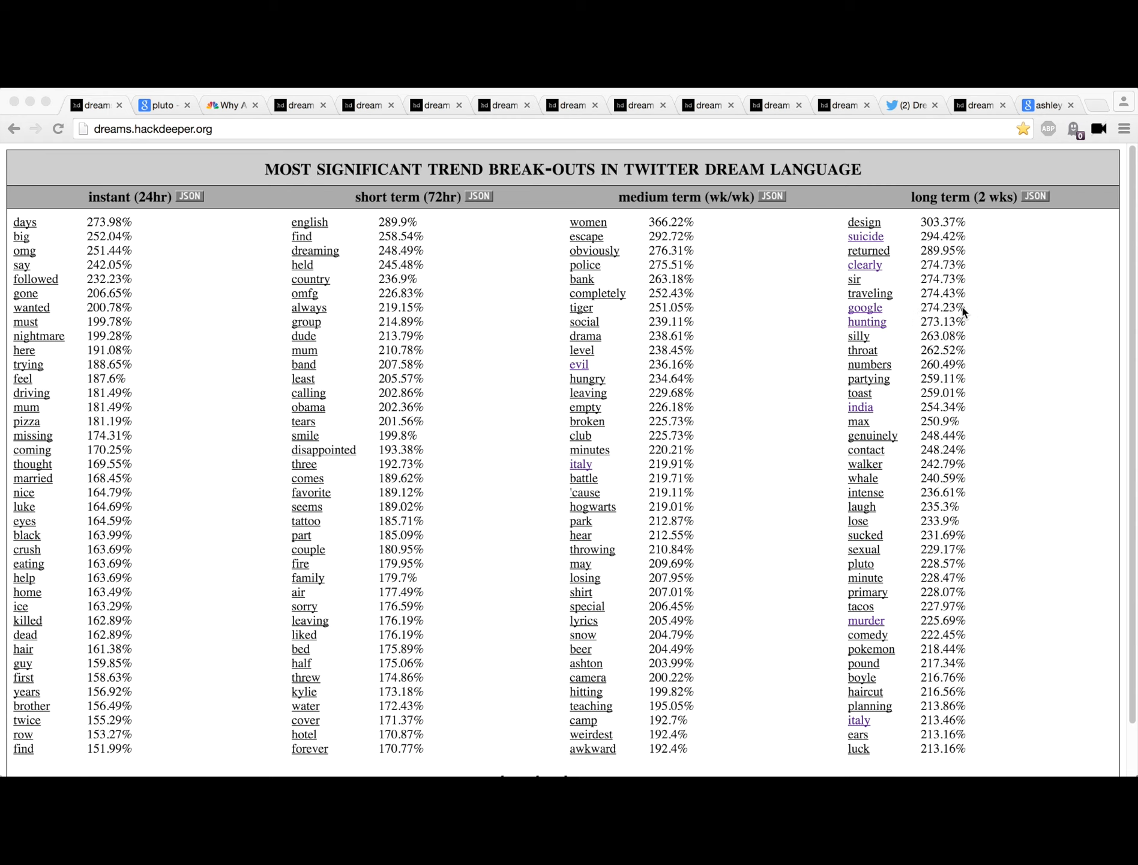
mouse_move(910, 385)
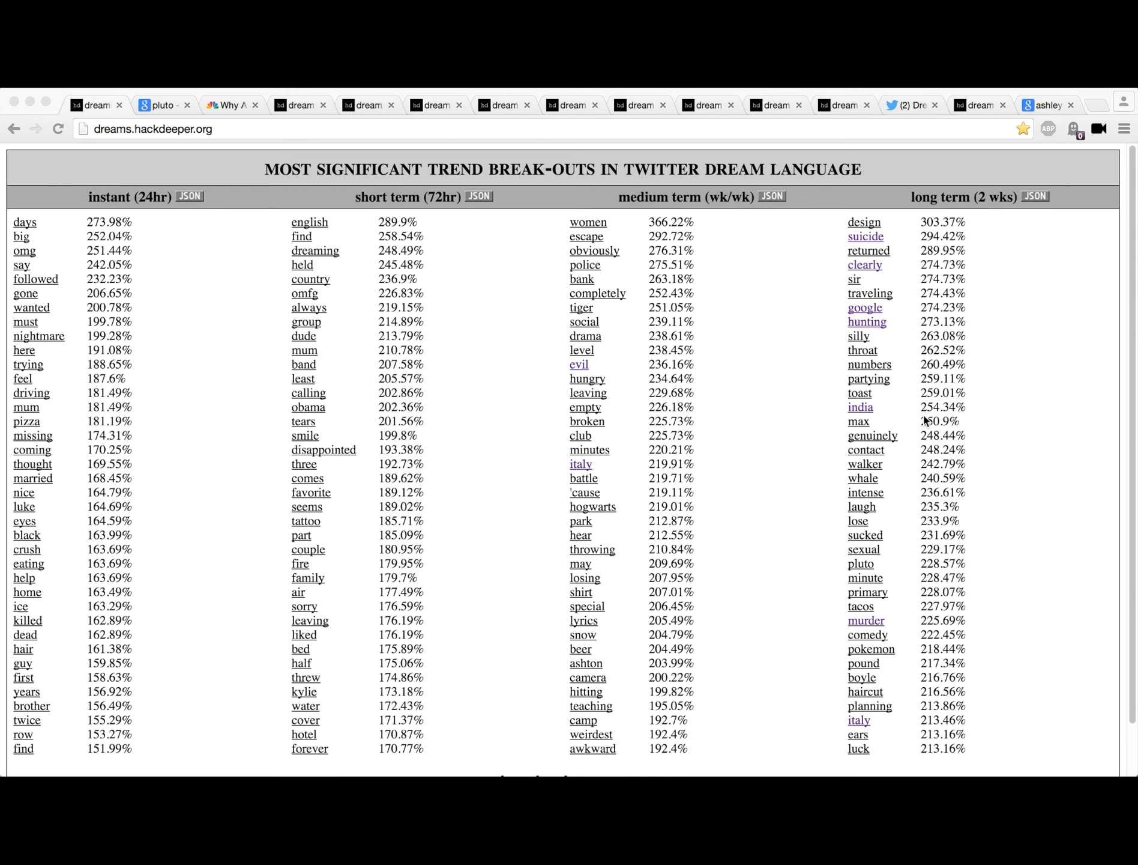
mouse_move(922, 466)
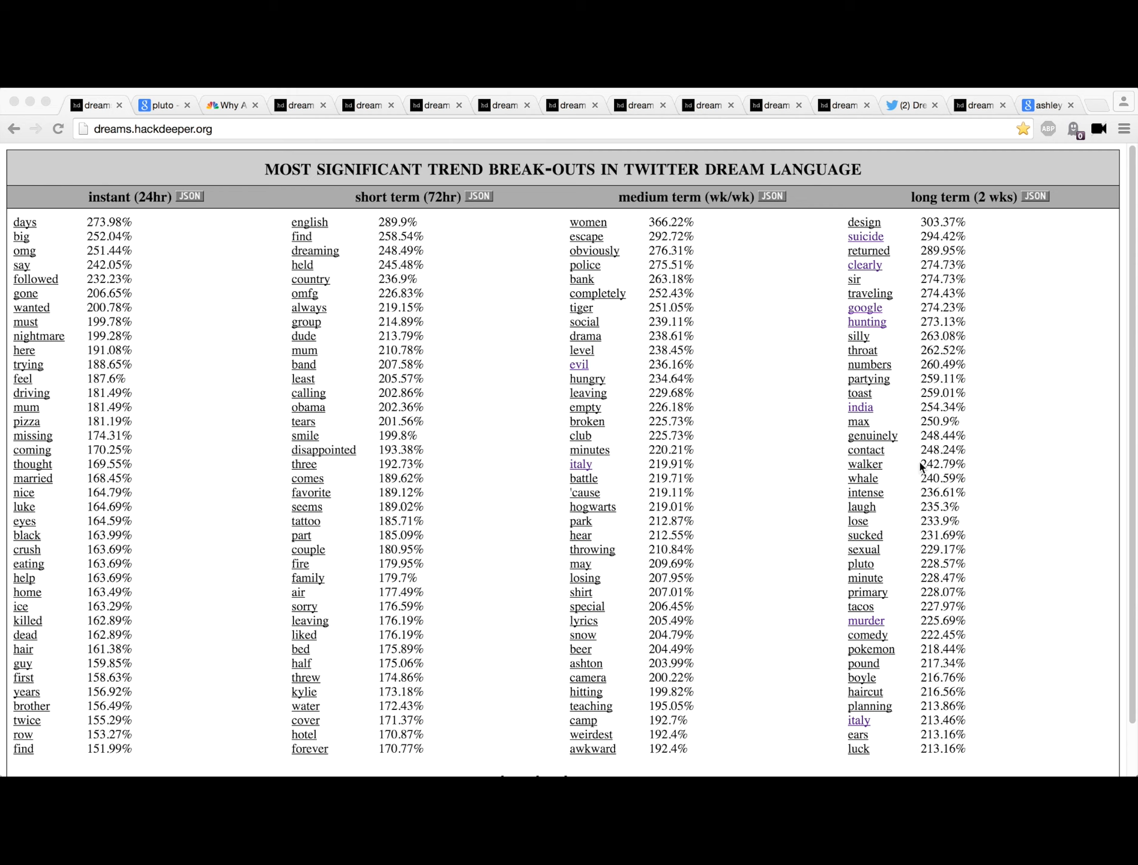
mouse_move(963, 533)
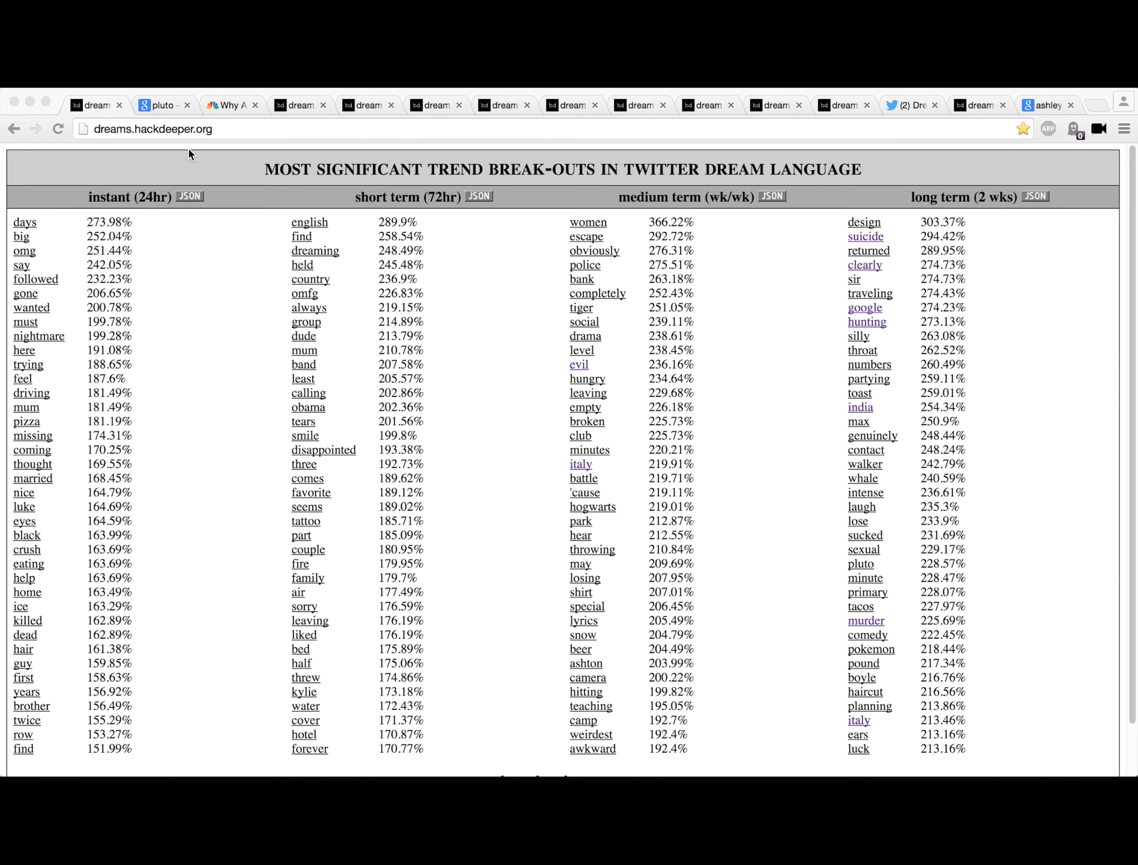
Step: View the Pluto news results, read the CNBC 'why Americans like Pluto' article, then return to the google graph
left_click(162, 104)
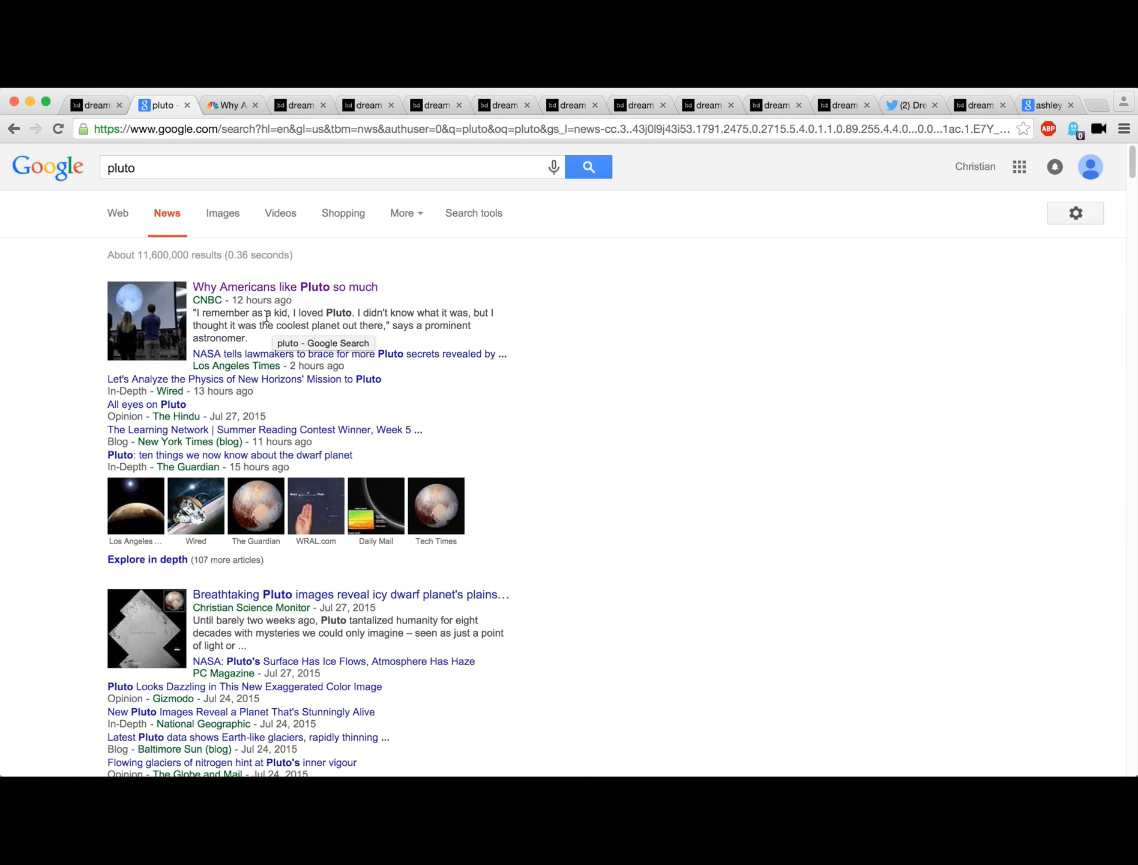
mouse_move(265, 513)
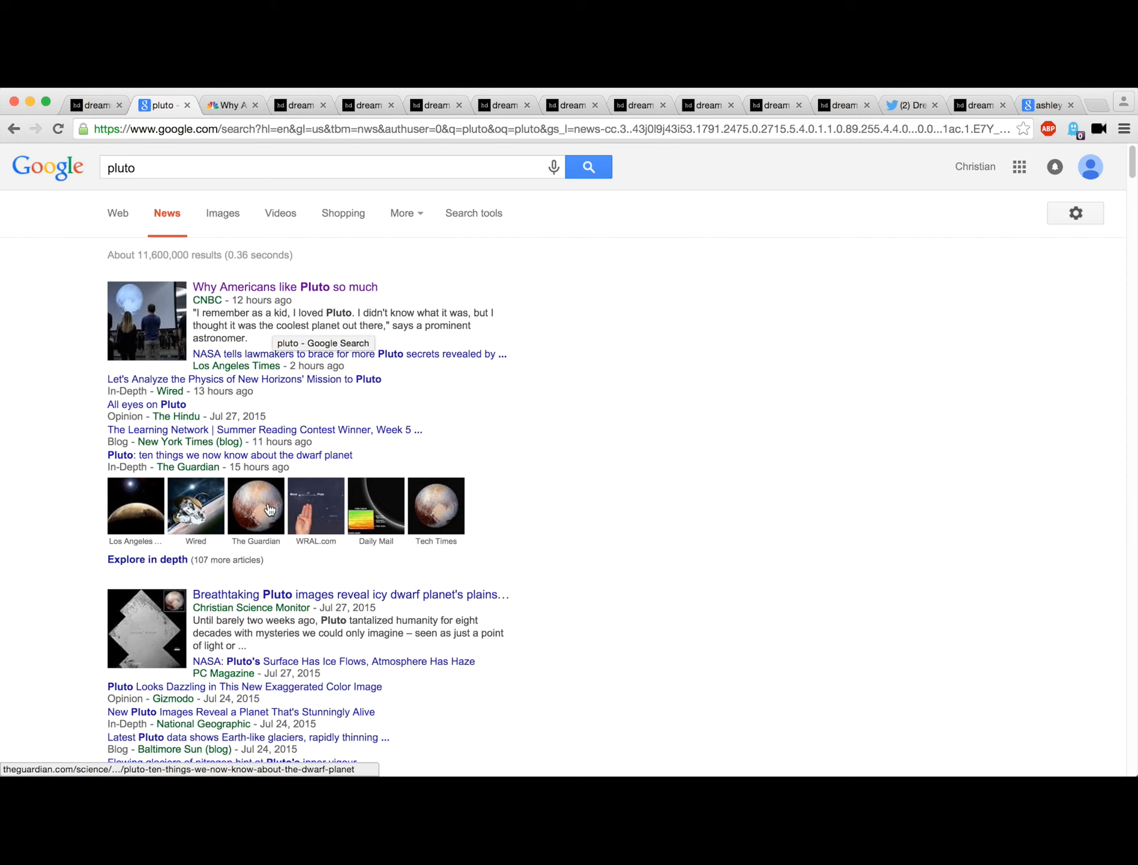
left_click(285, 285)
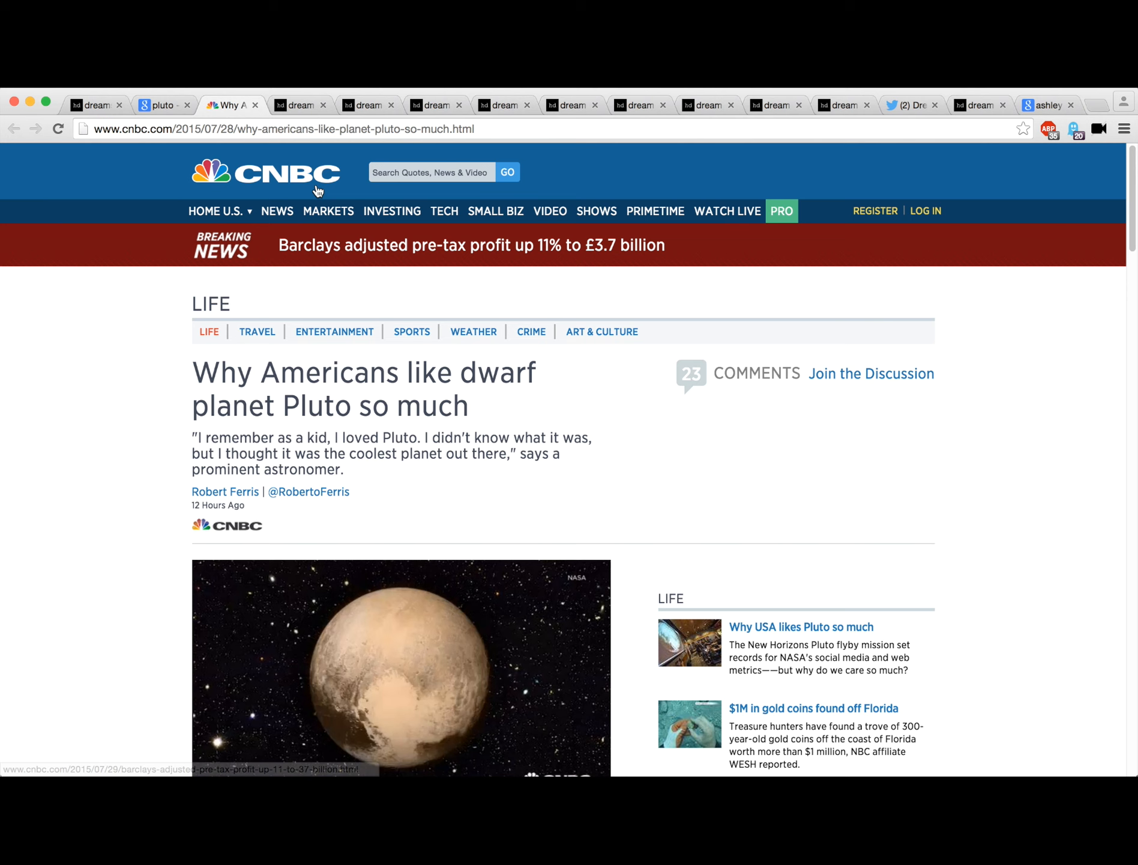
left_click(298, 105)
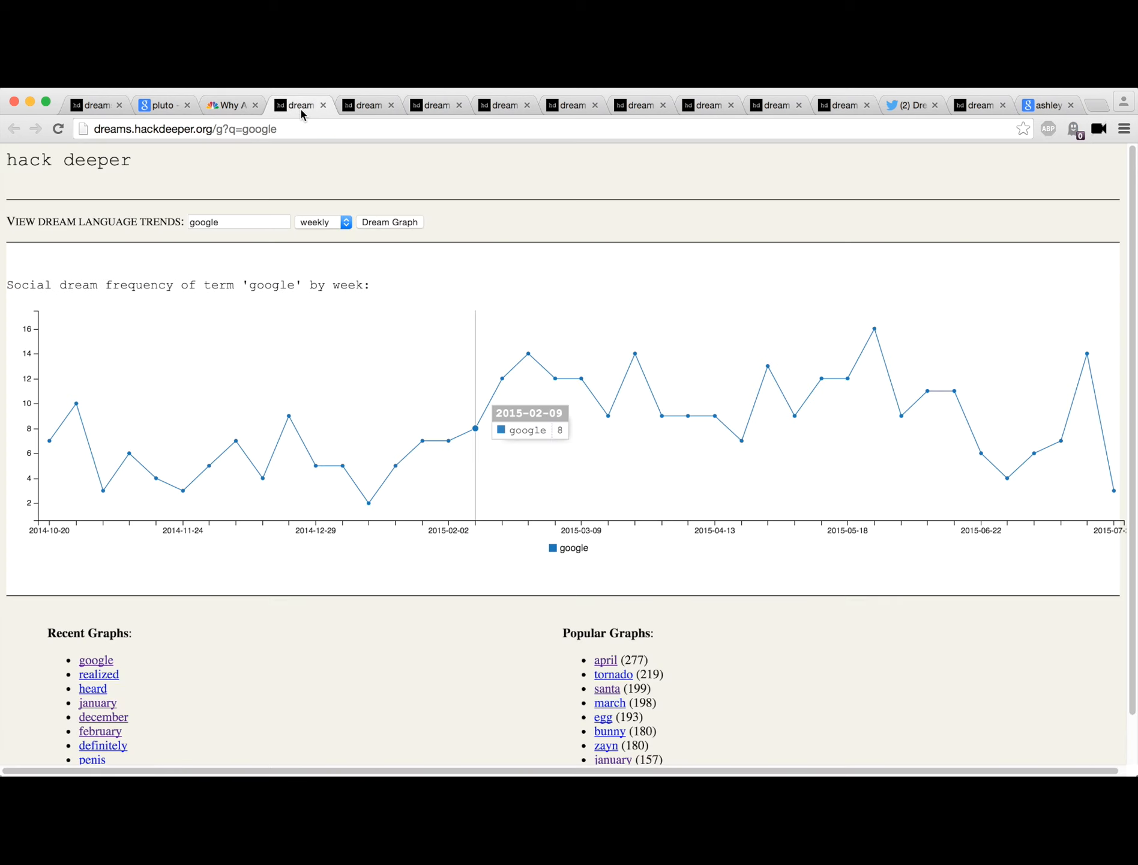
mouse_move(231, 252)
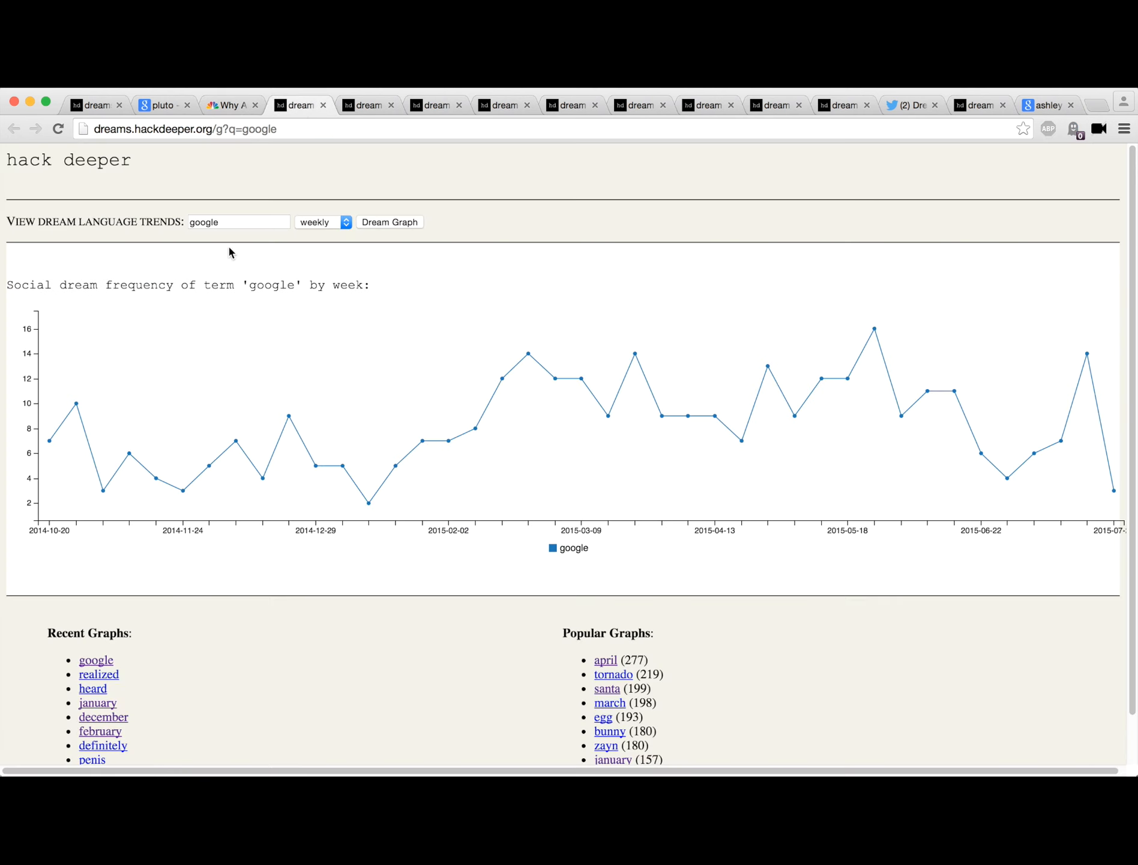
mouse_move(1087, 353)
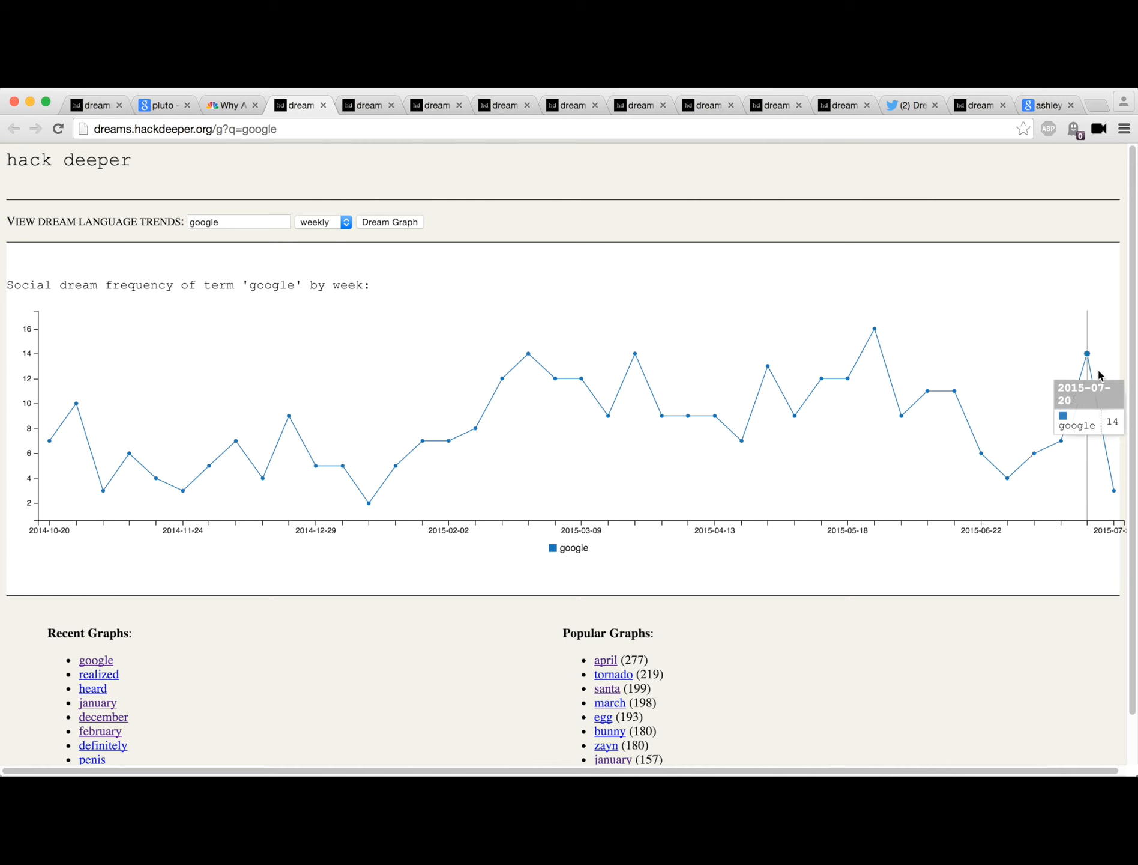
mouse_move(805, 486)
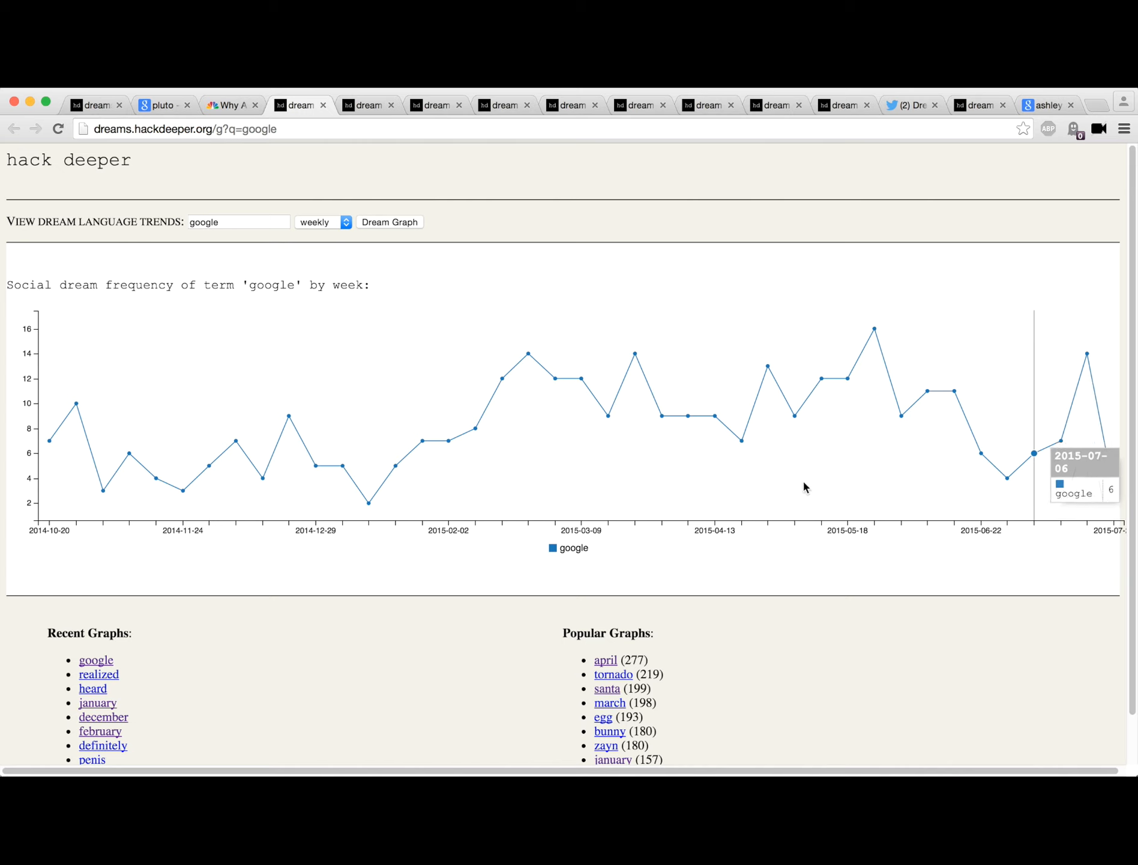
mouse_move(288, 339)
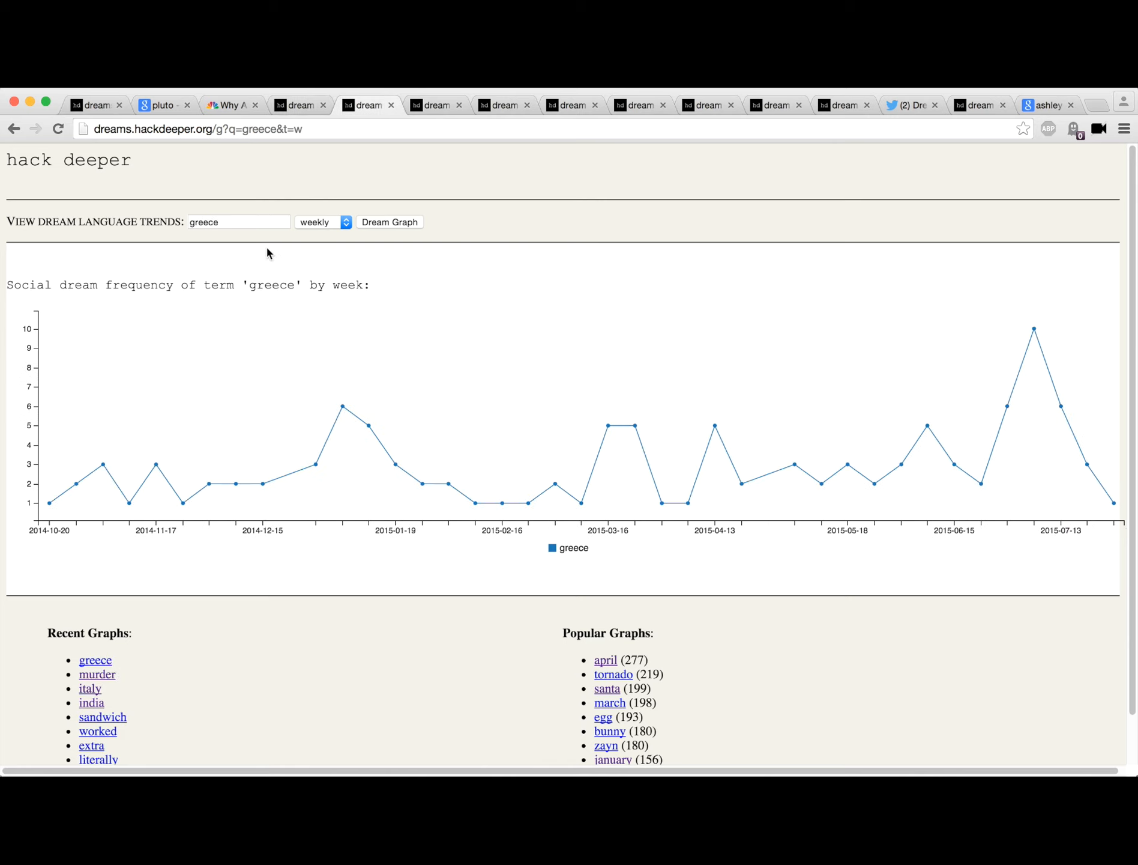
mouse_move(259, 256)
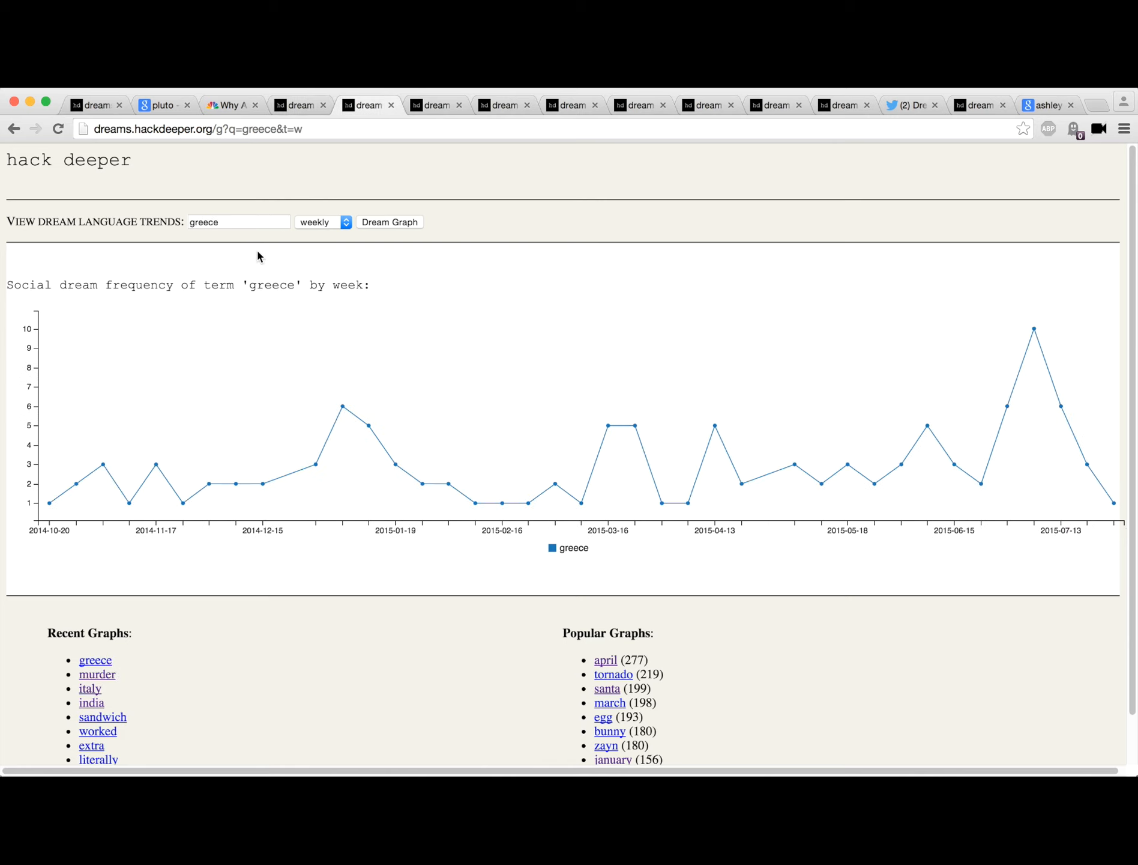
mouse_move(1034, 343)
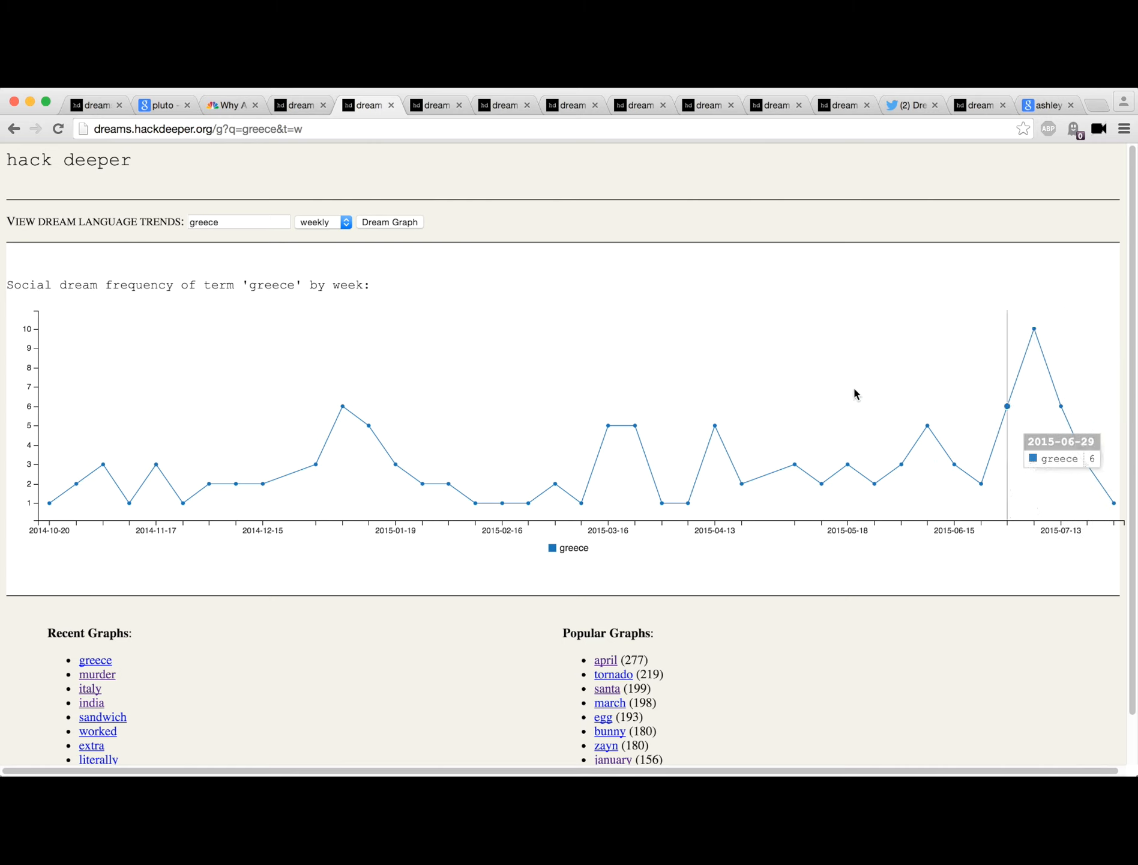
mouse_move(425, 122)
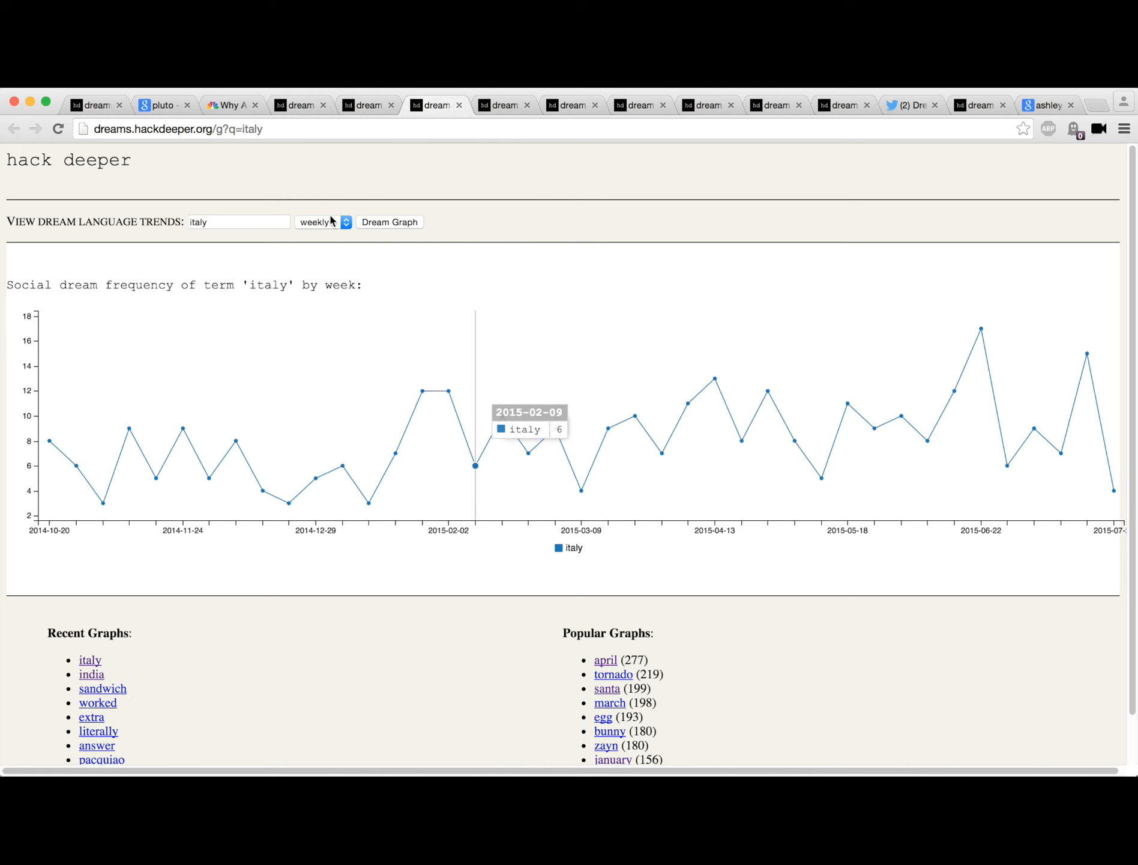
mouse_move(1098, 488)
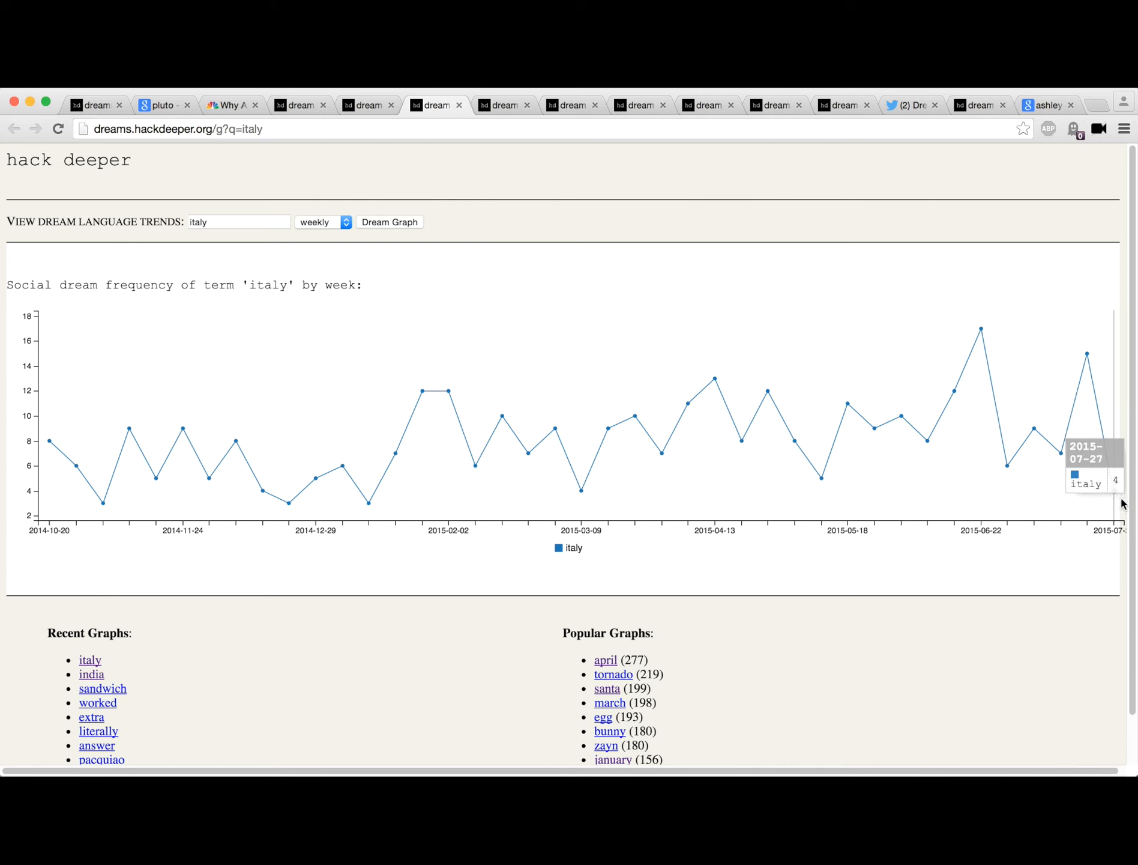
mouse_move(1088, 356)
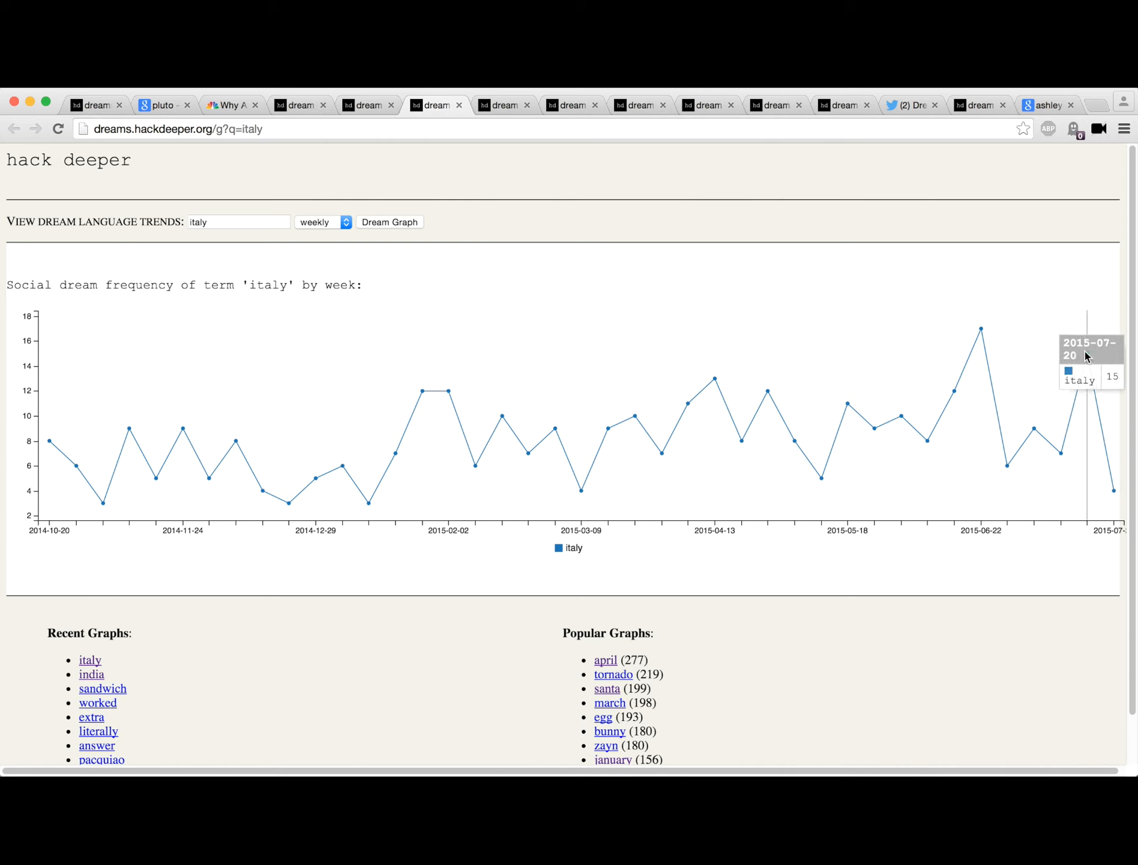
mouse_move(443, 158)
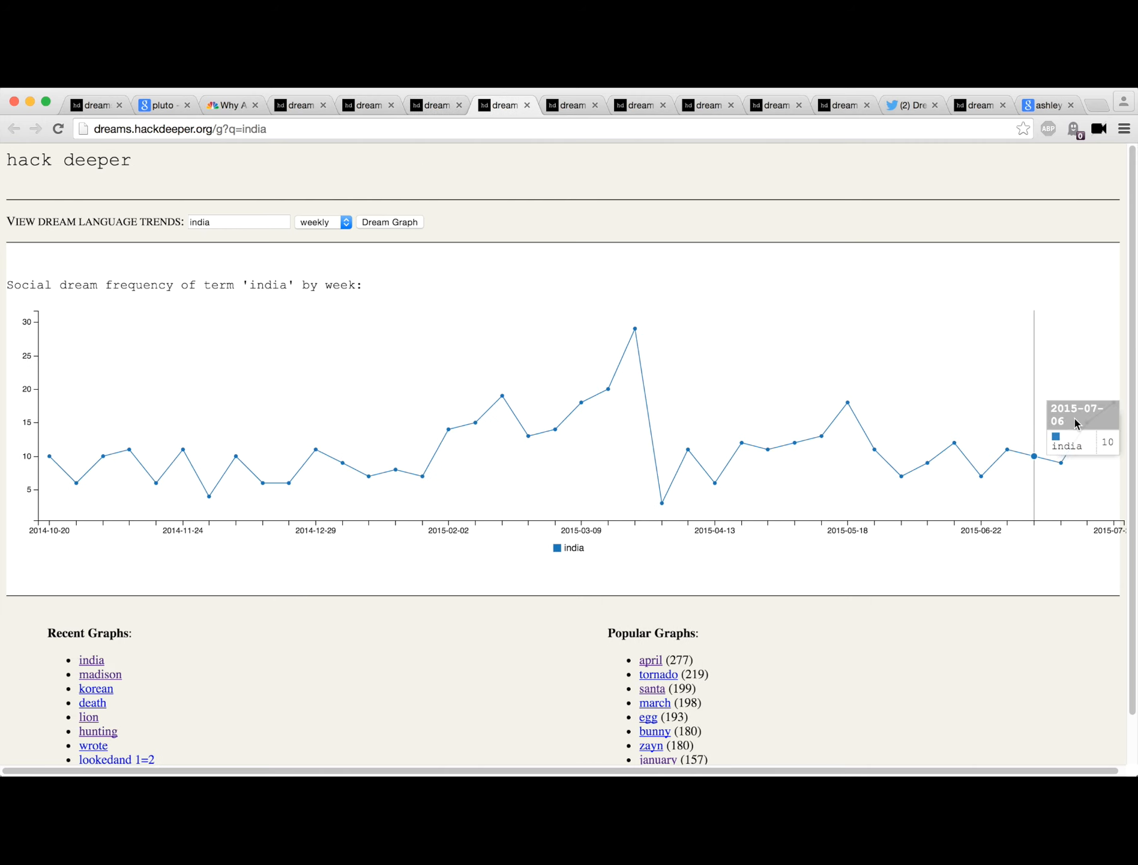
mouse_move(531, 151)
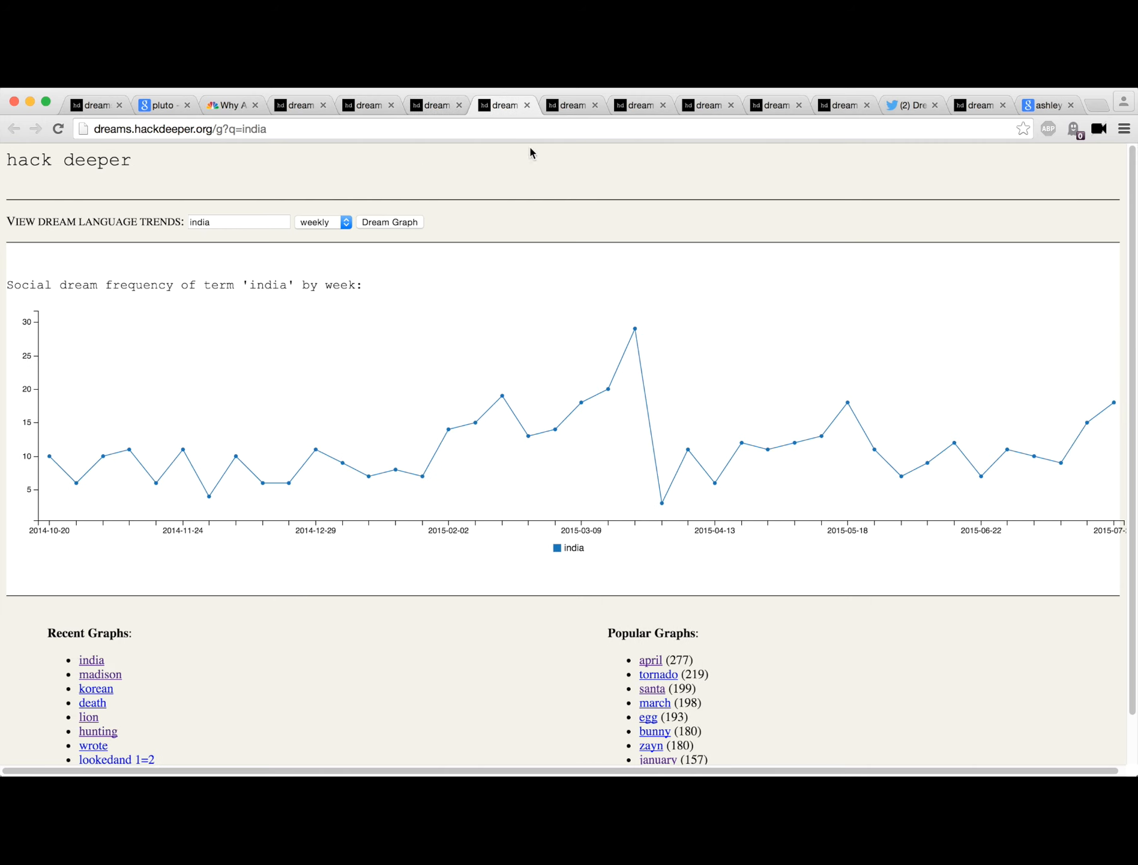
Step: Inspect the suicide graph's weekly counts and July peak, then move to the guns graph
left_click(571, 104)
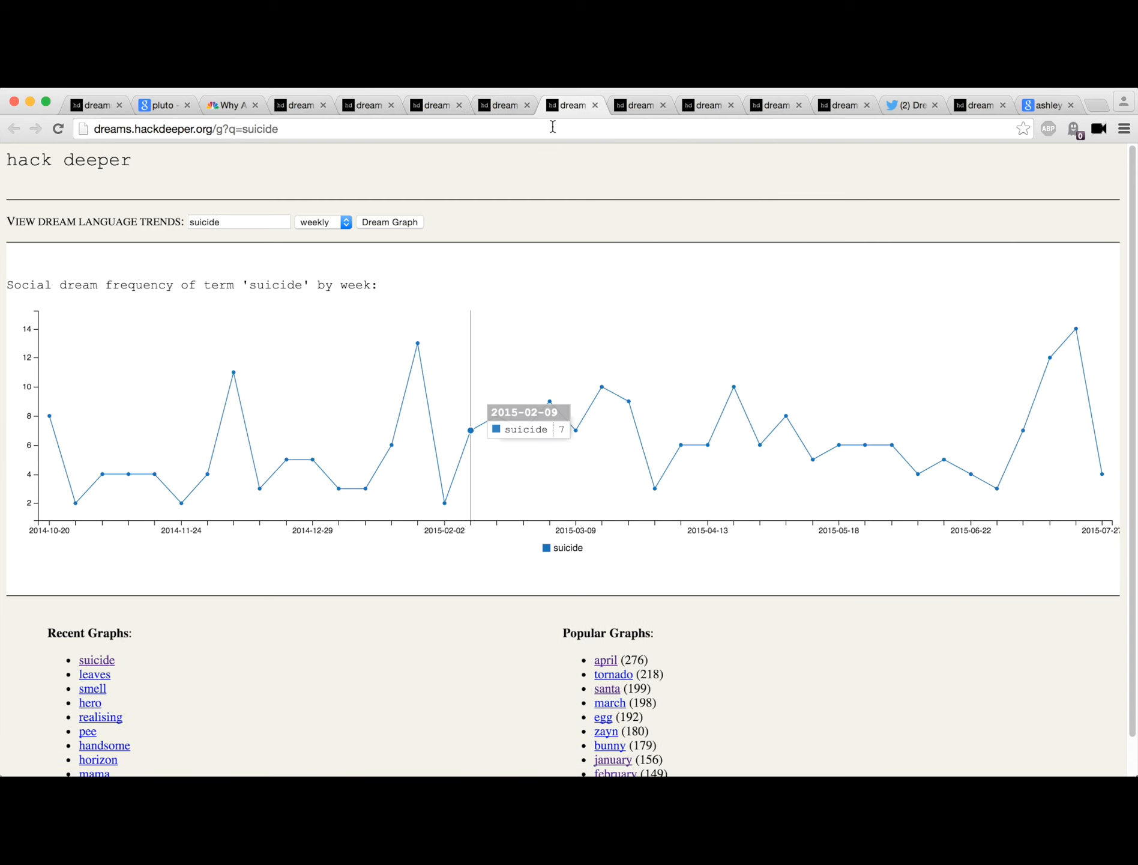
mouse_move(984, 268)
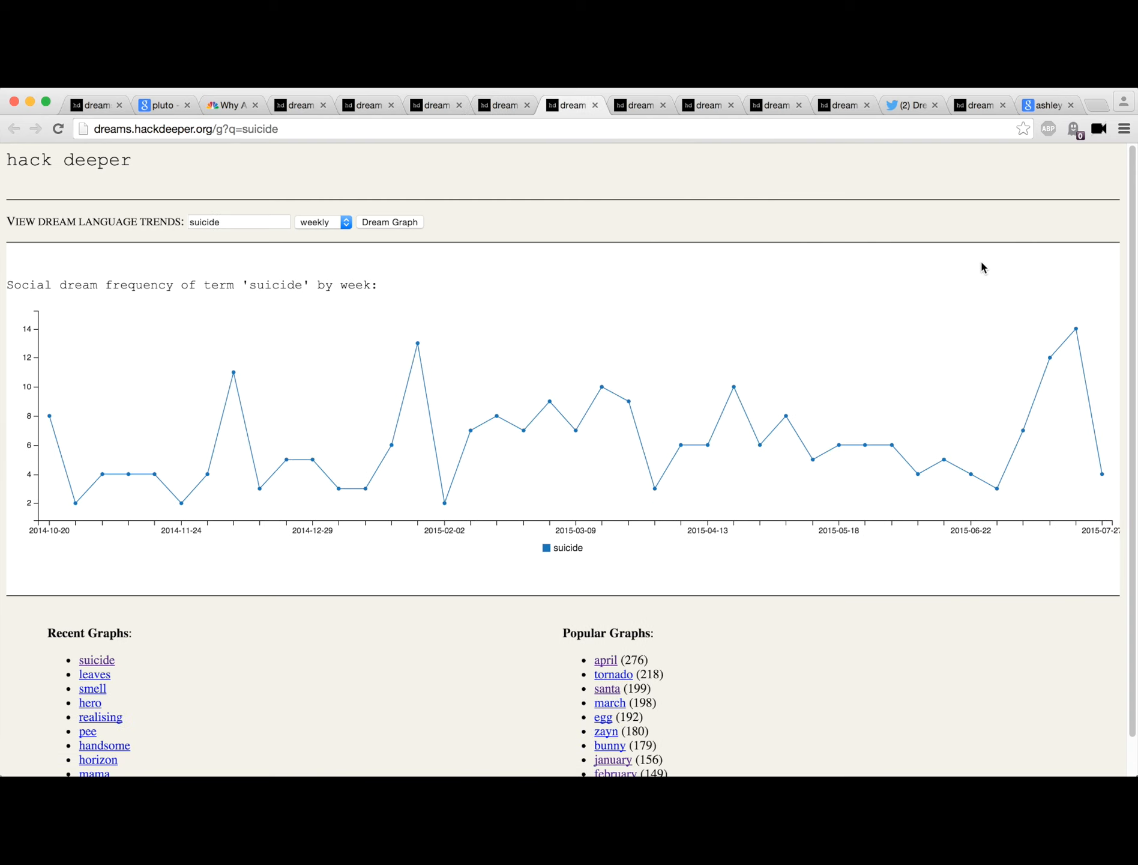
mouse_move(419, 263)
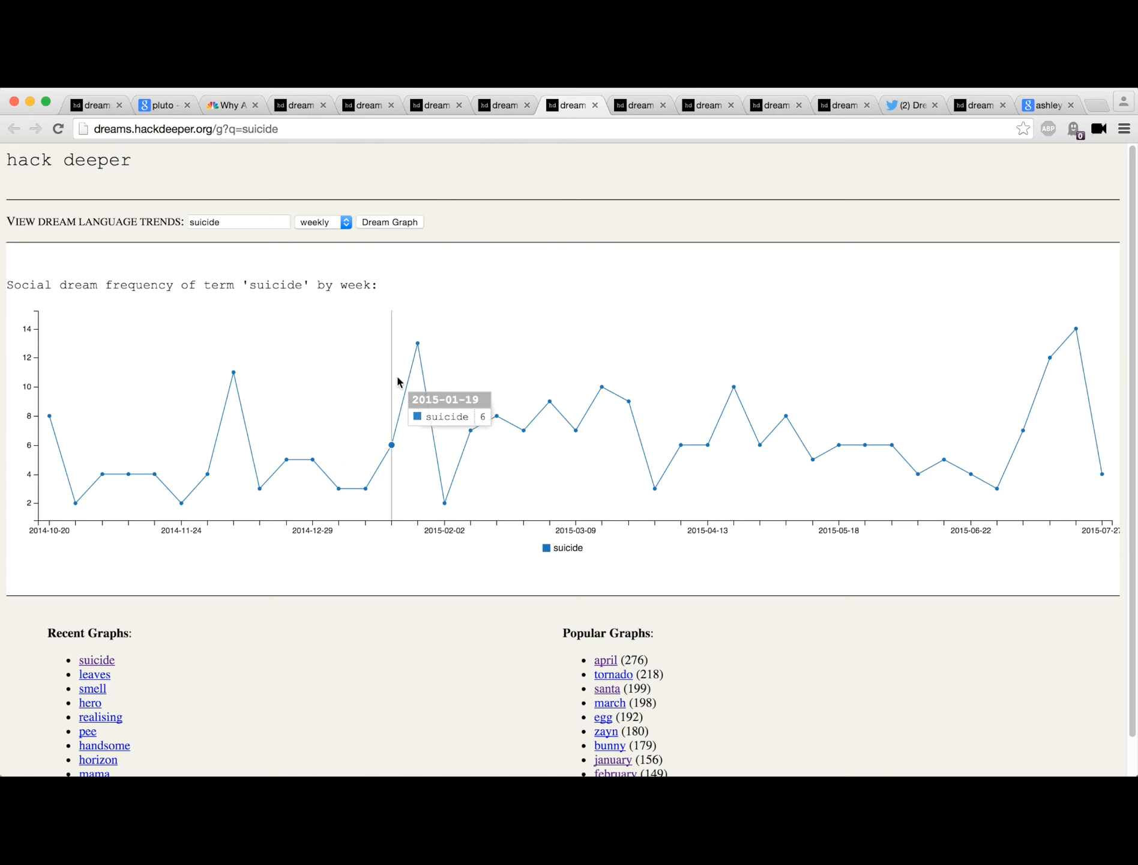
mouse_move(1074, 345)
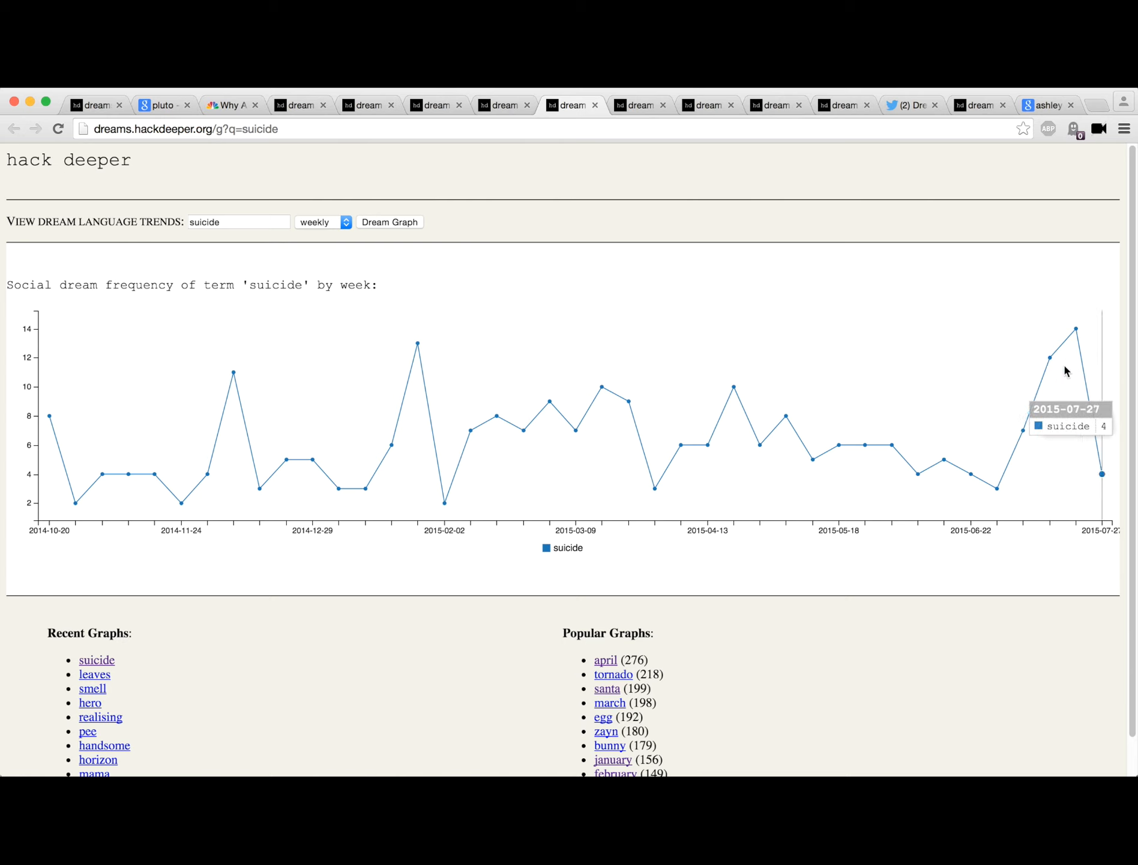
mouse_move(1072, 349)
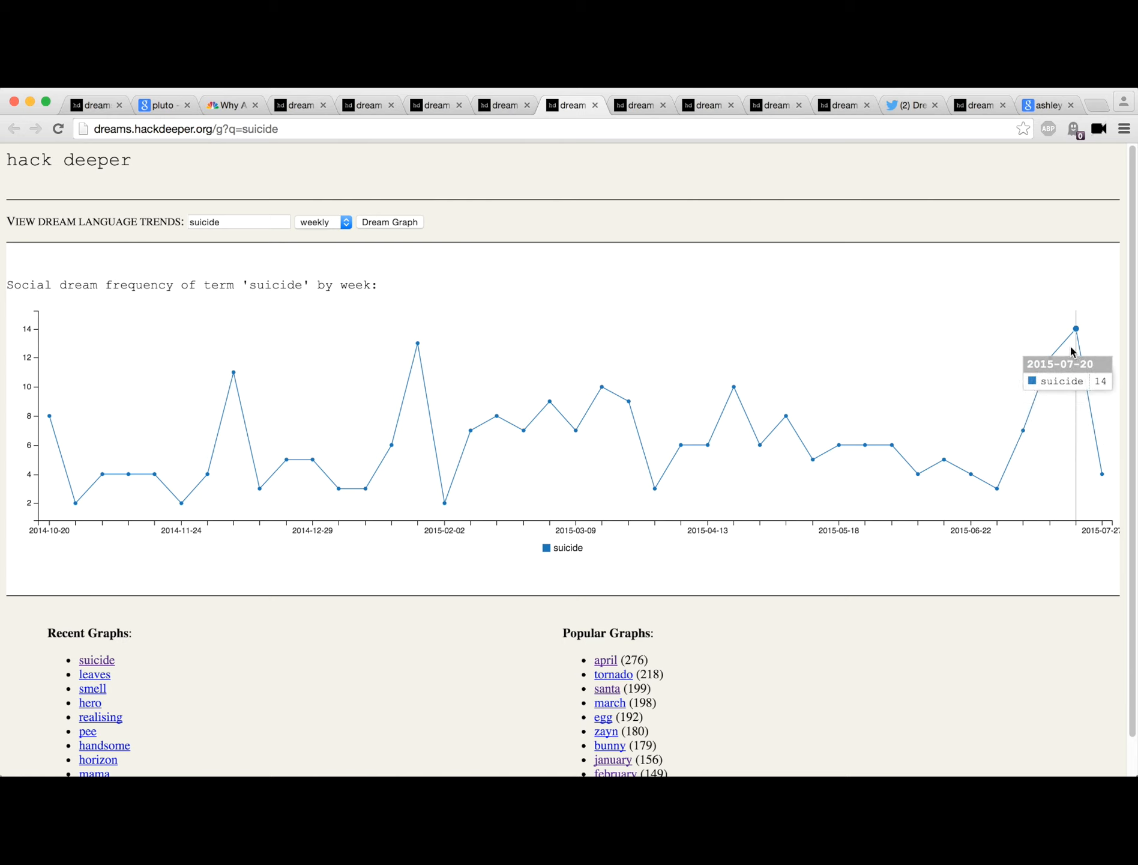
mouse_move(1102, 465)
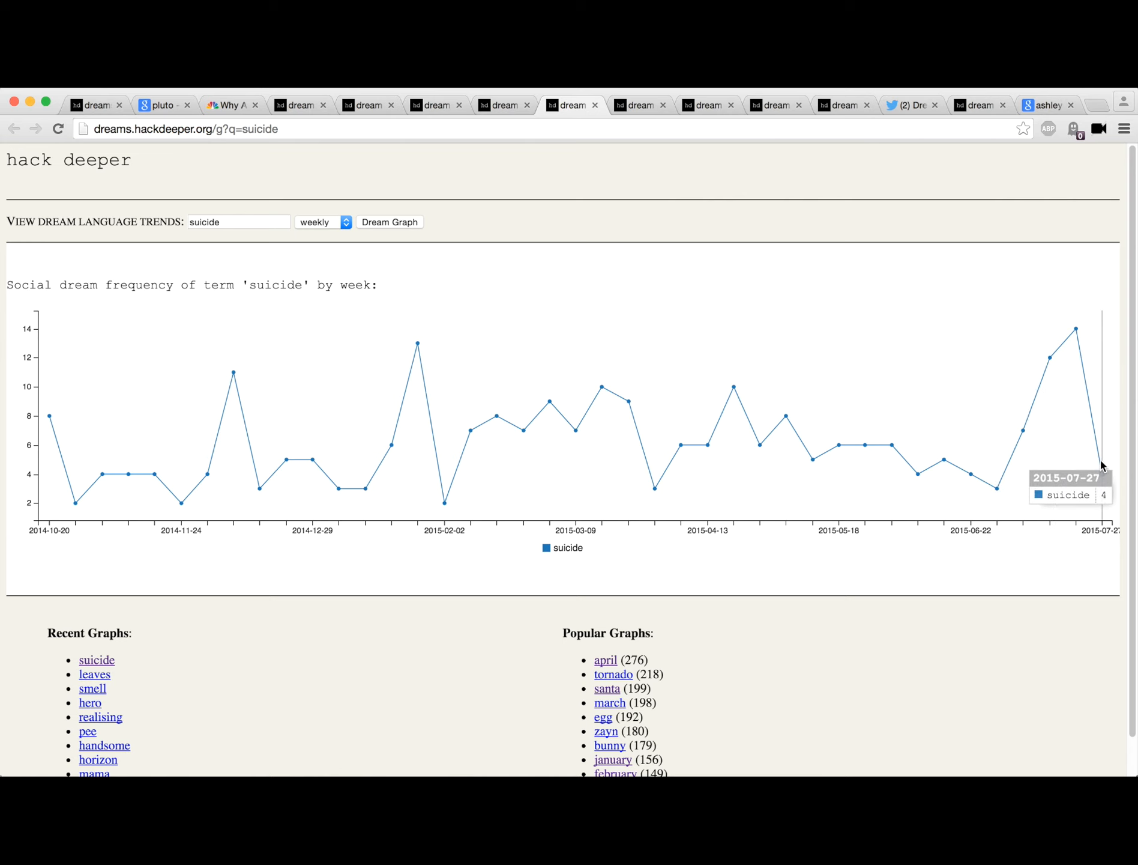
left_click(637, 105)
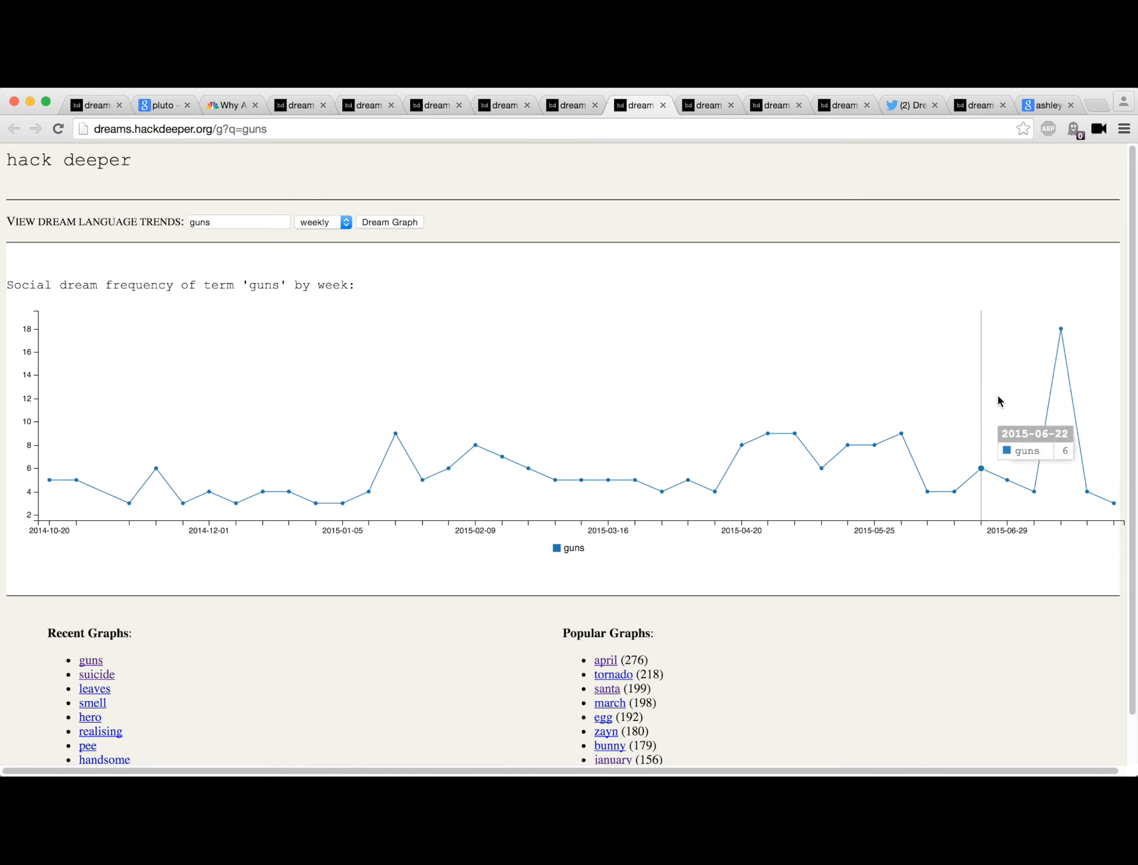
Step: Switch from the guns weekly graph to the evil dream graph
left_click(708, 104)
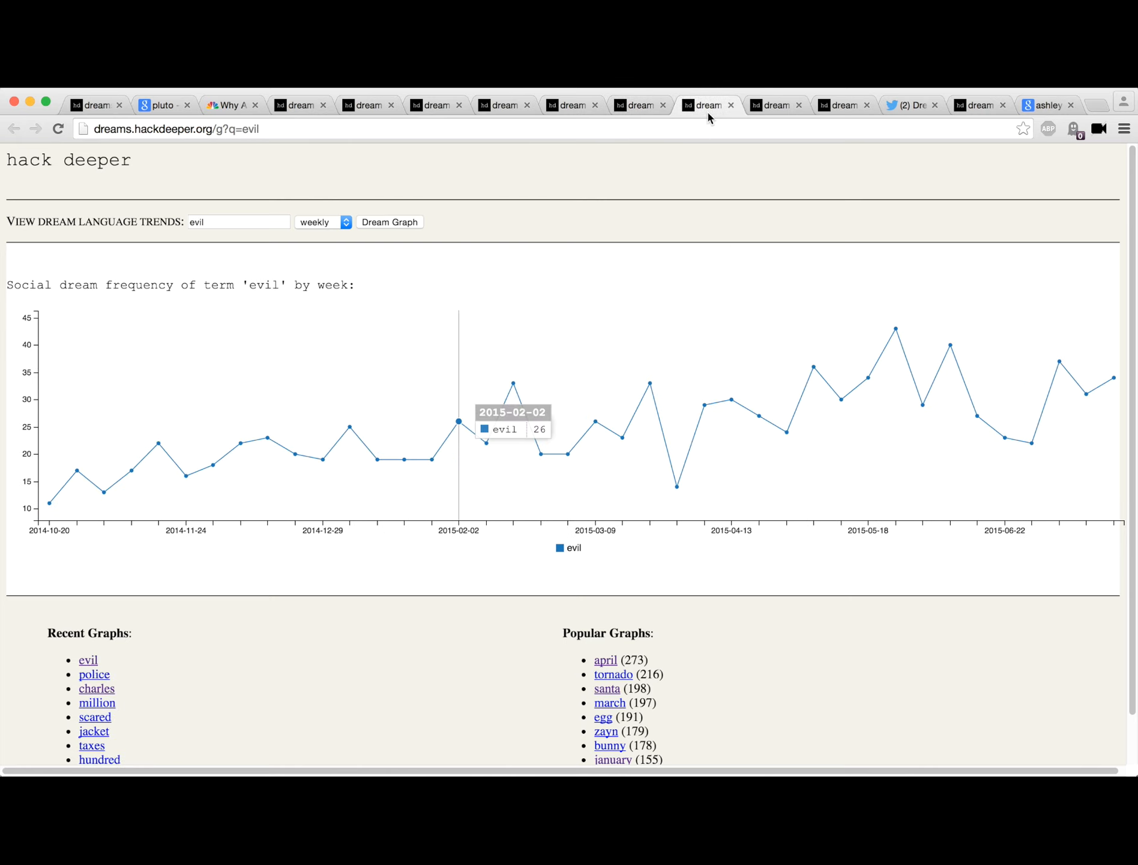
mouse_move(977, 314)
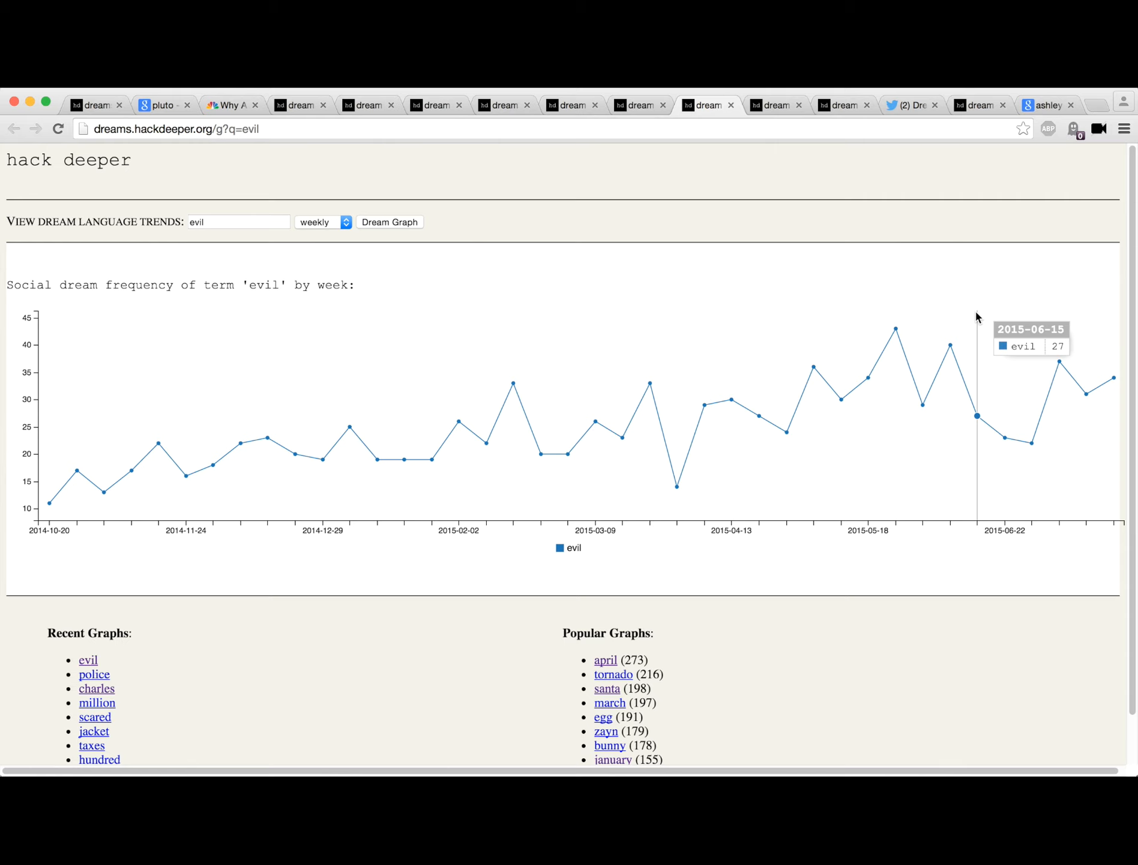
mouse_move(1121, 416)
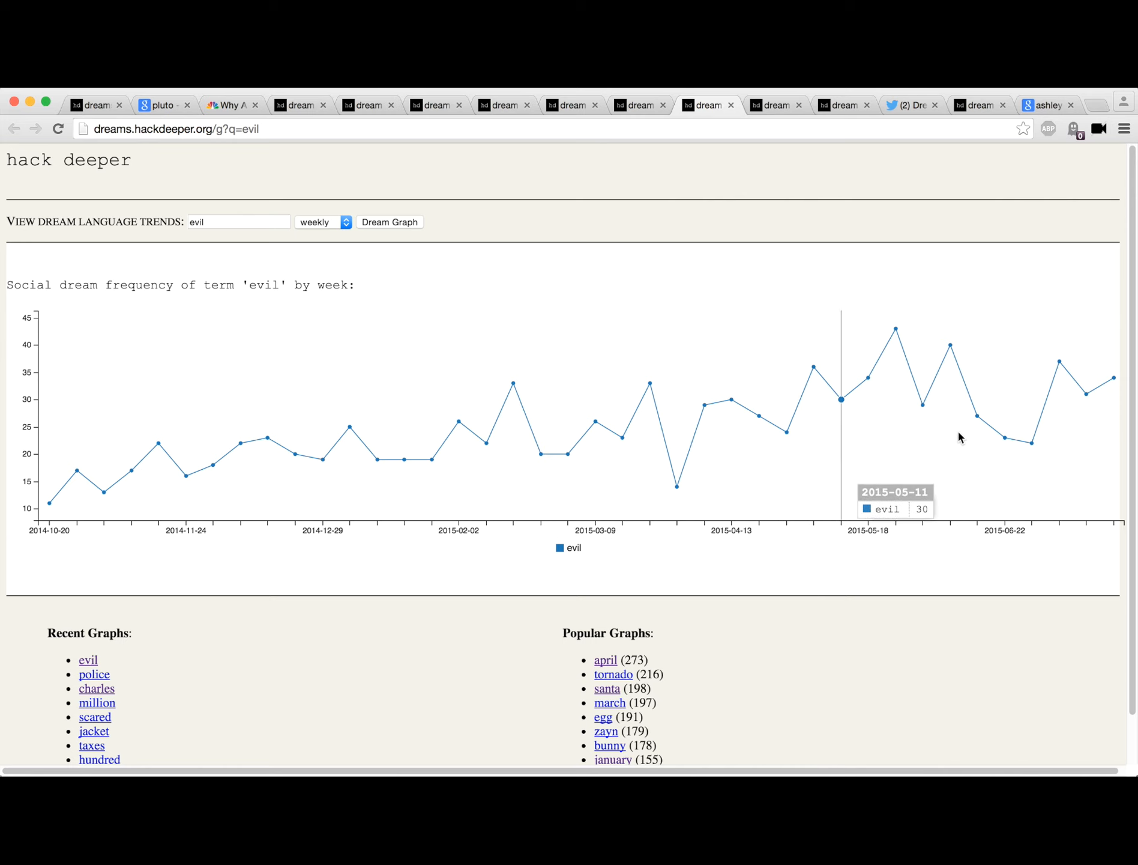
mouse_move(763, 114)
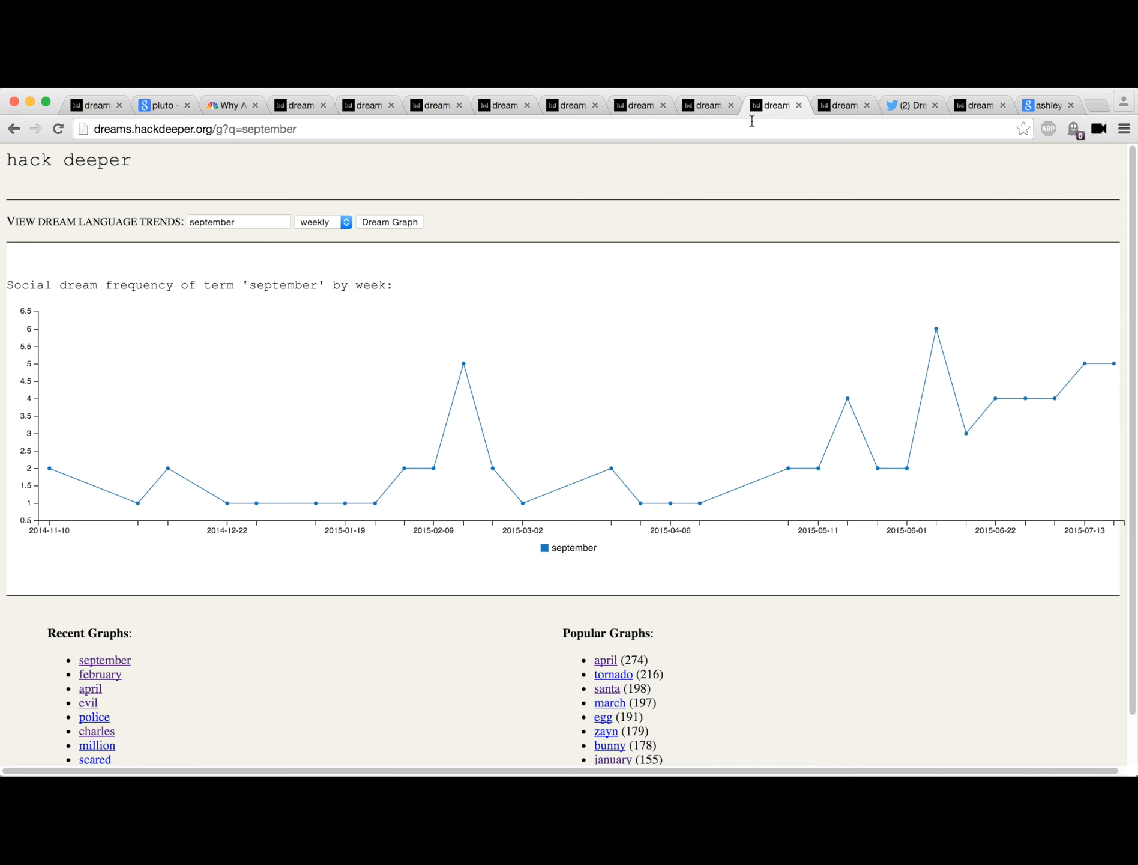
mouse_move(1113, 362)
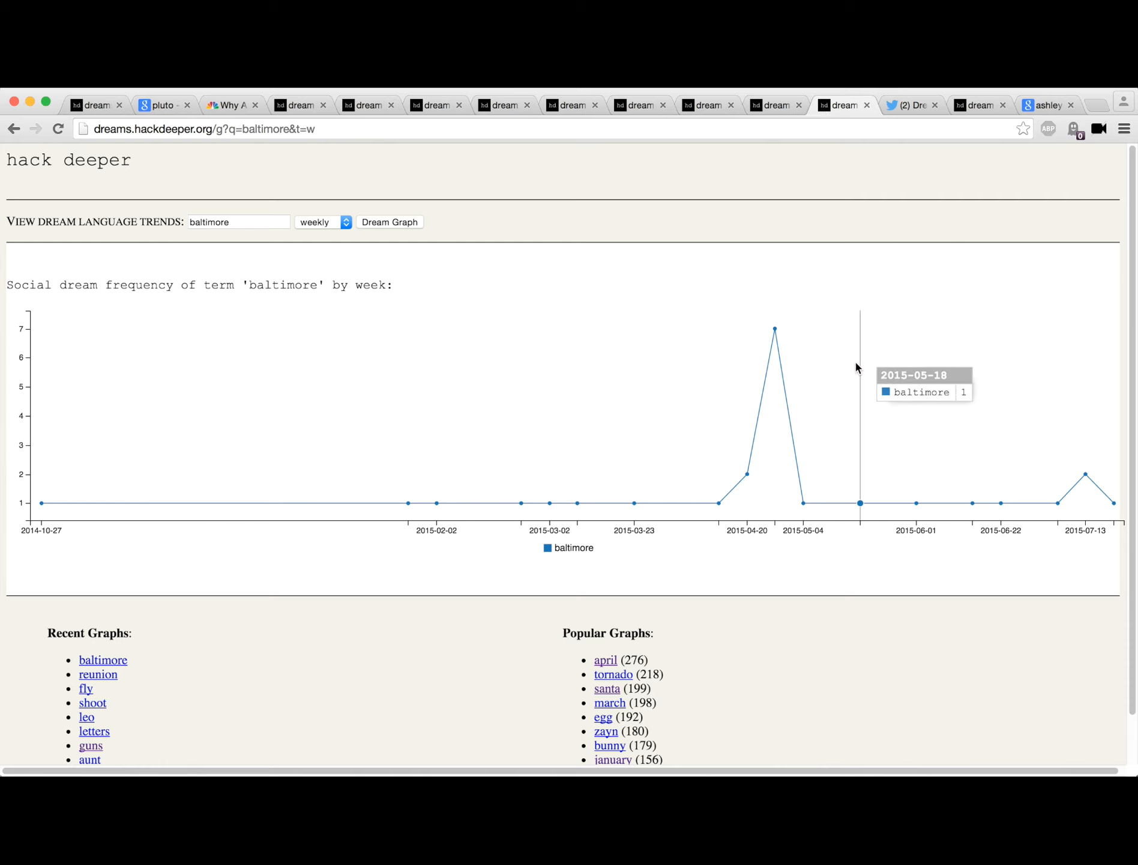
mouse_move(326, 435)
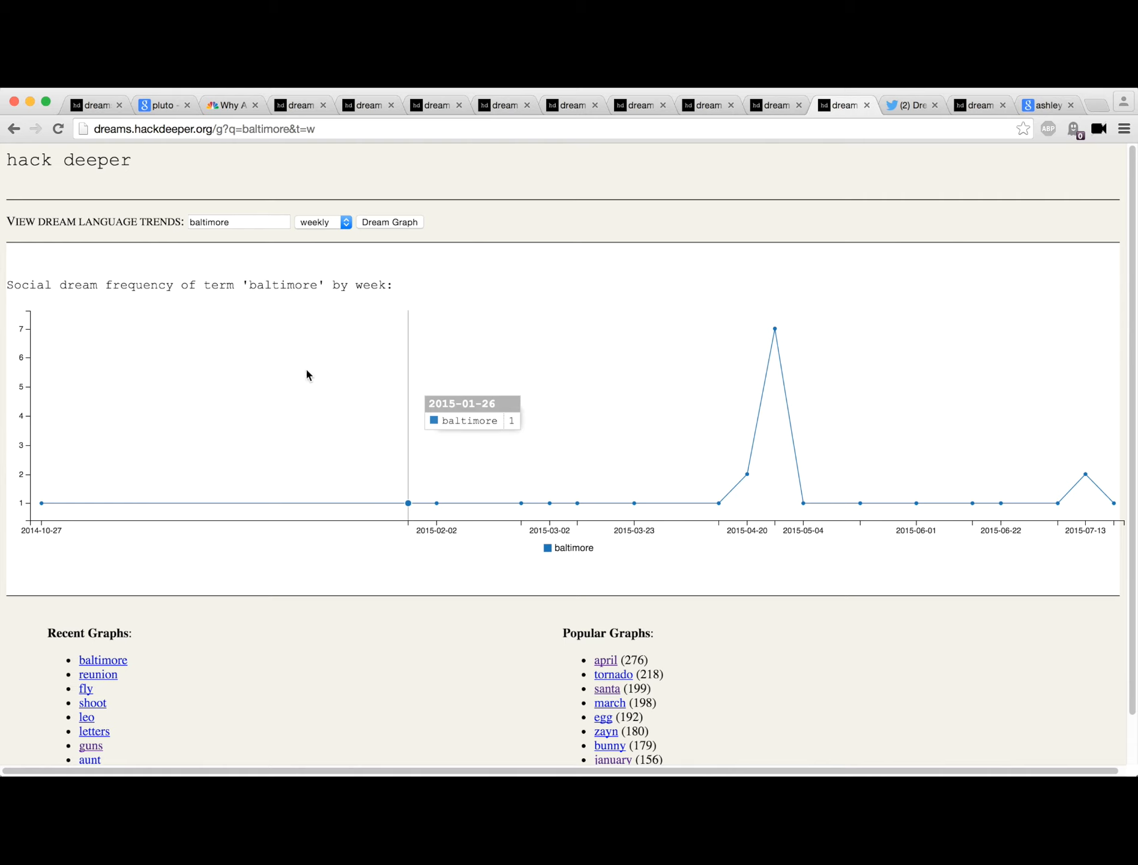
mouse_move(1078, 507)
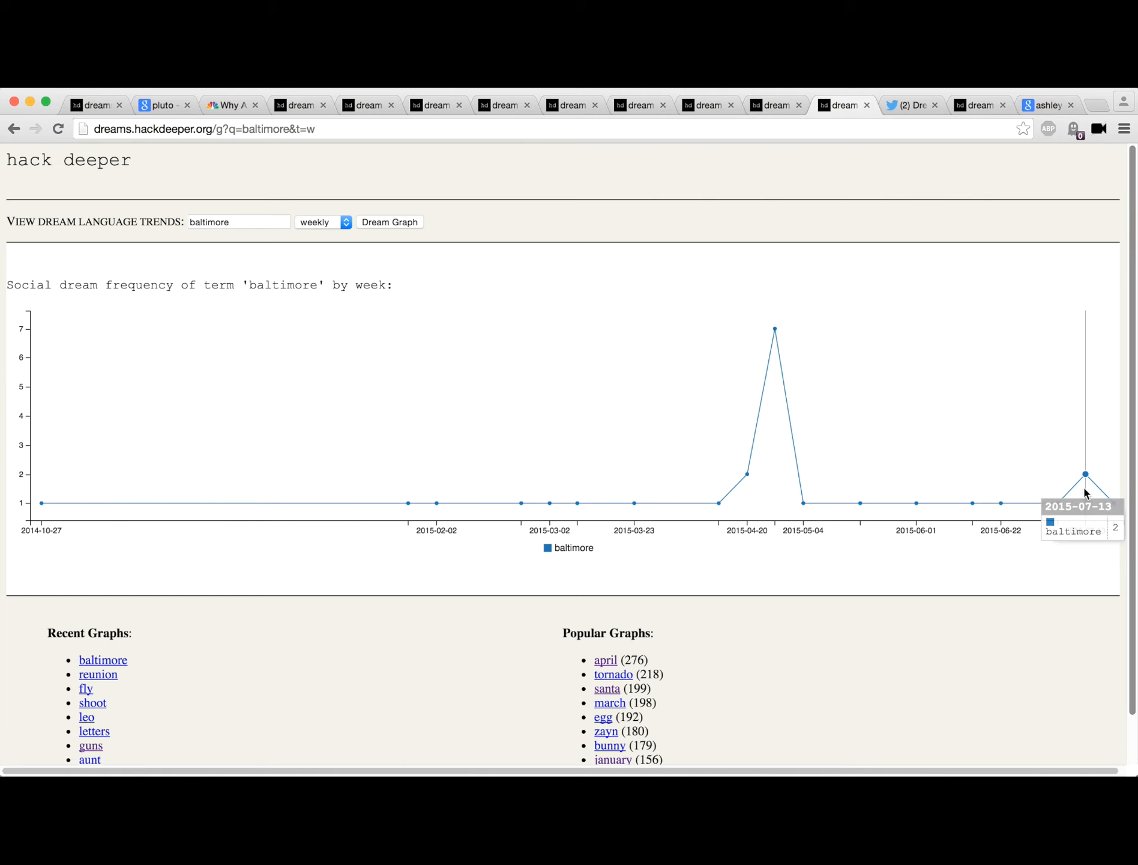
mouse_move(905, 106)
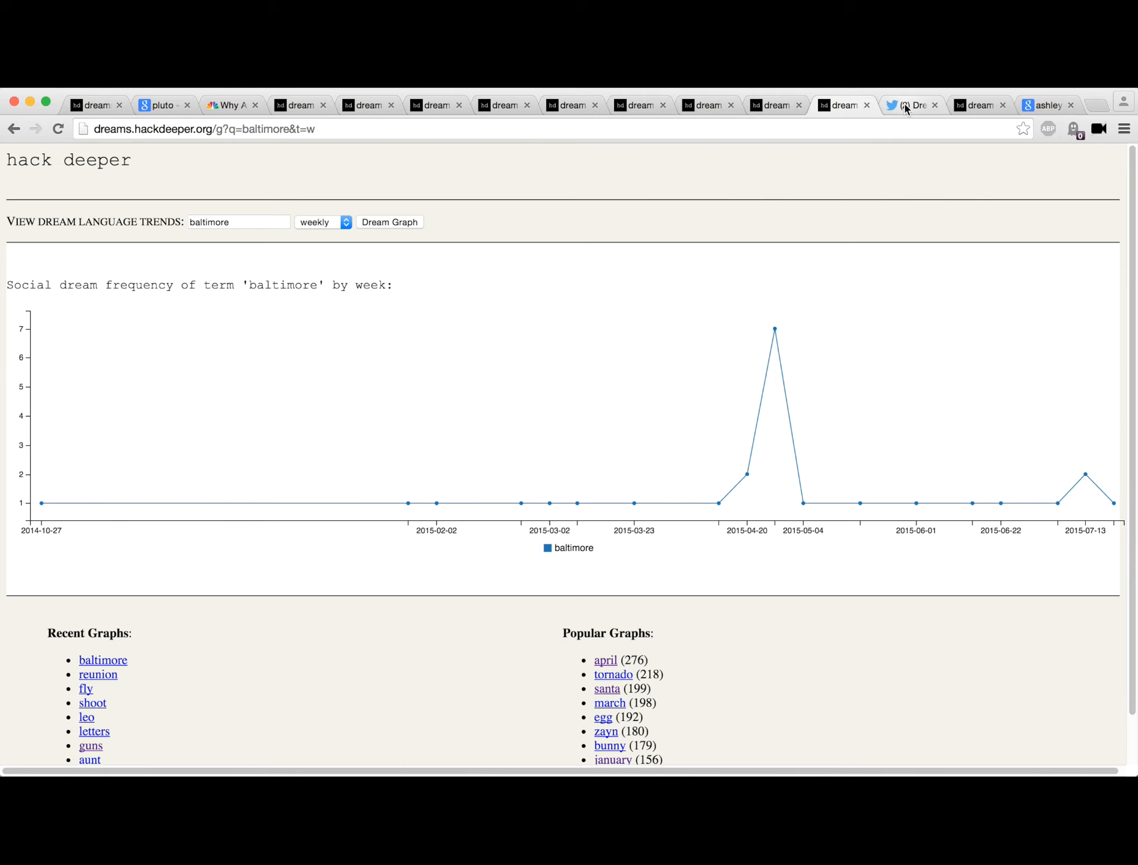
Step: View the Dream Bot Twitter feed, then the daily madison dream graph
left_click(910, 104)
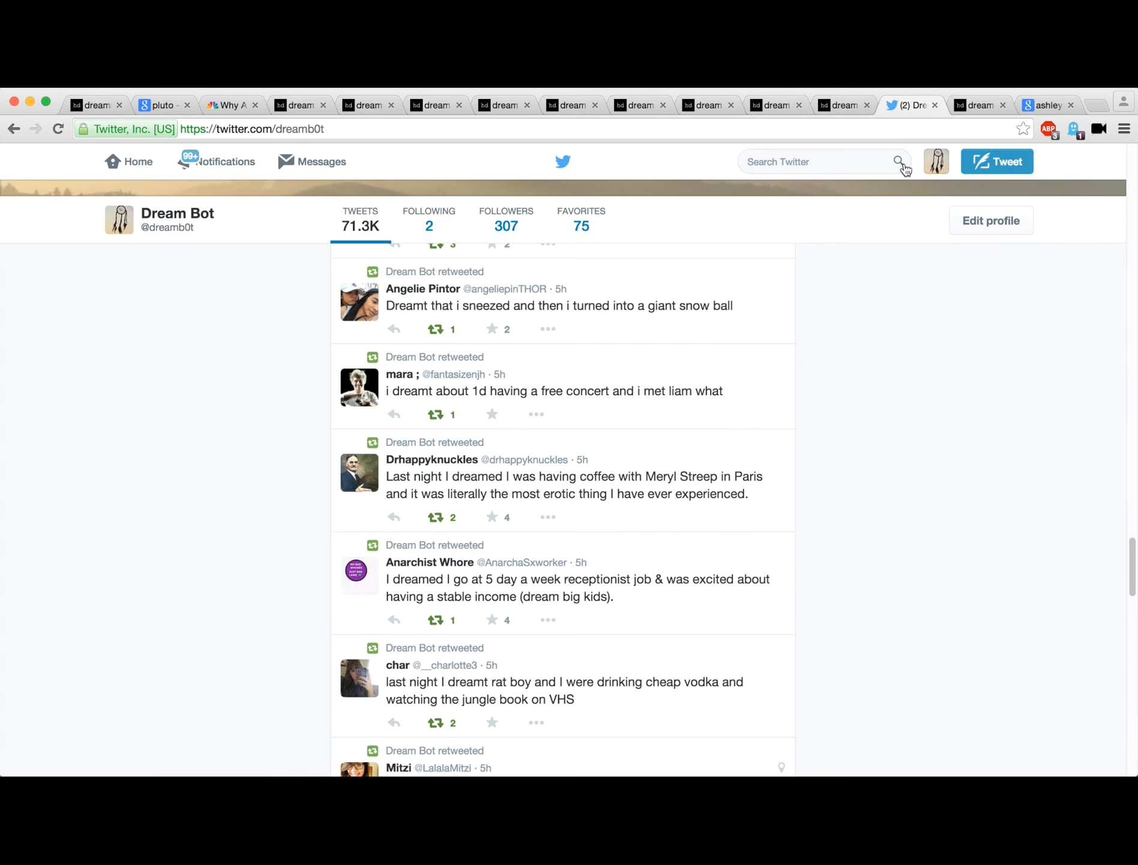
mouse_move(914, 175)
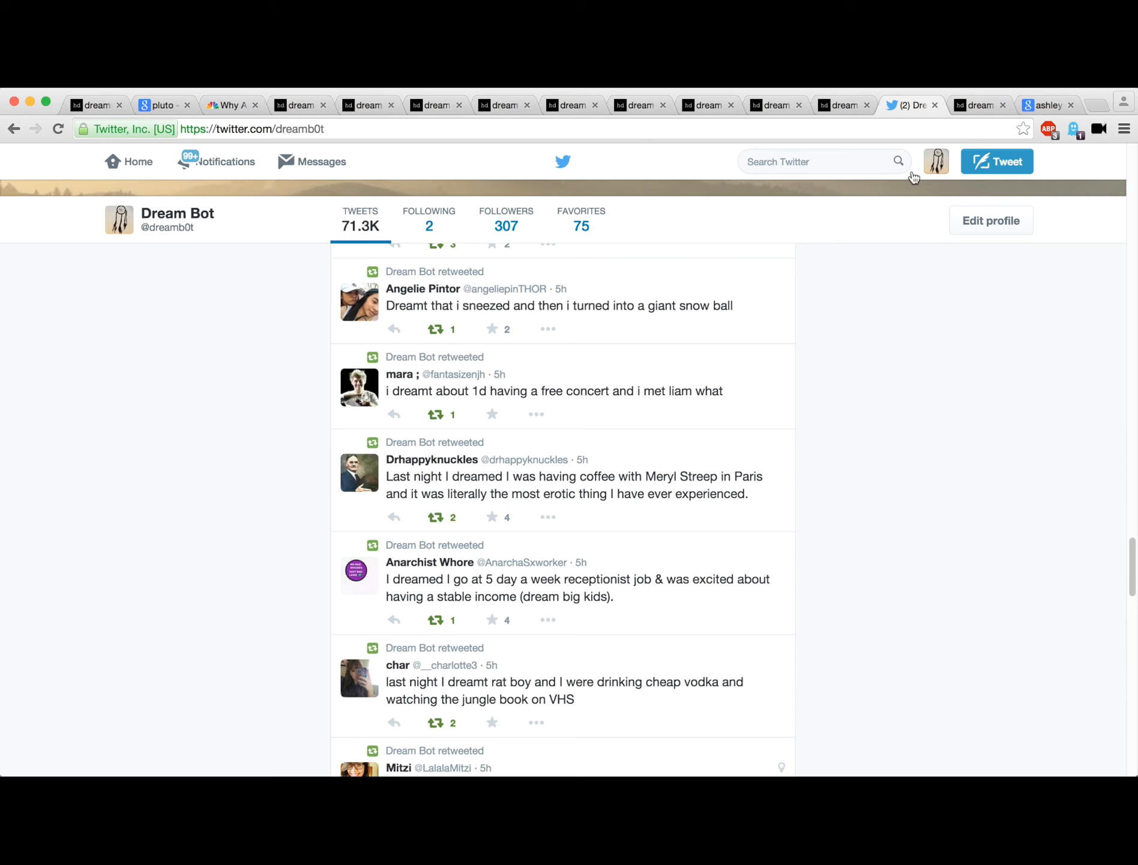
left_click(978, 104)
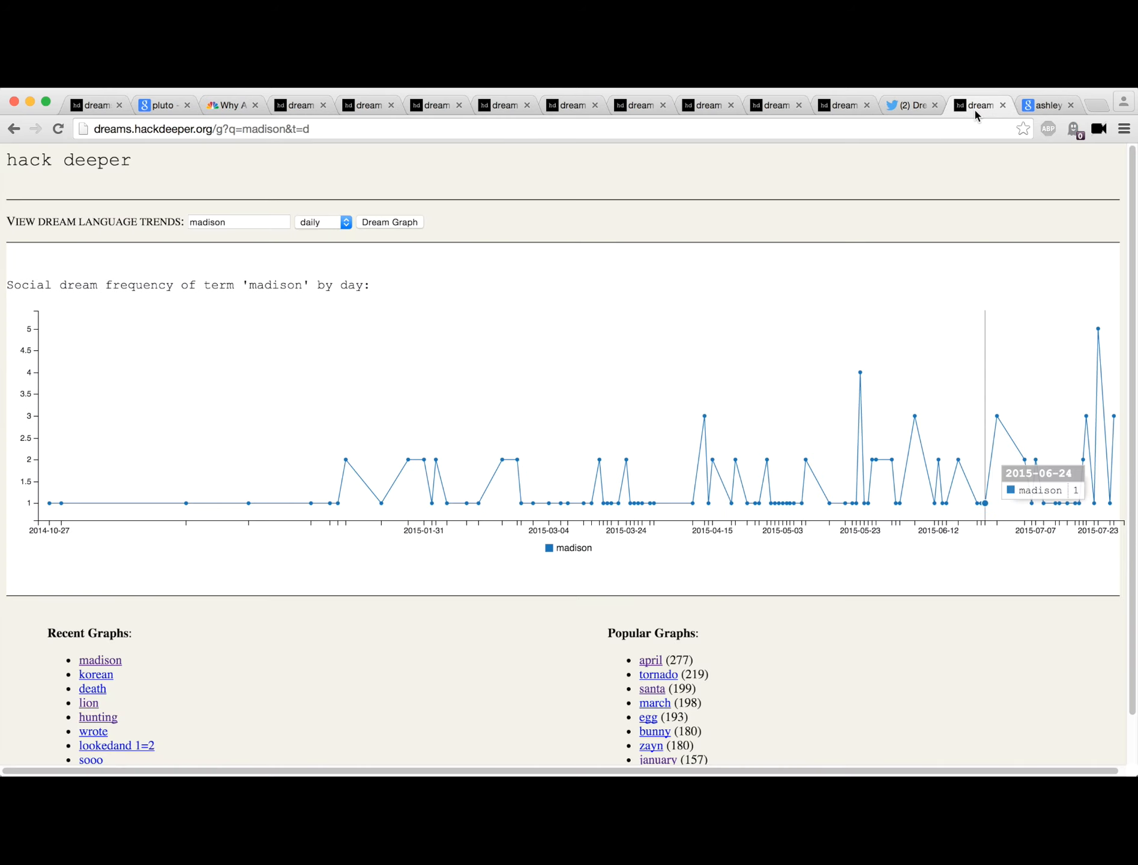
mouse_move(1059, 522)
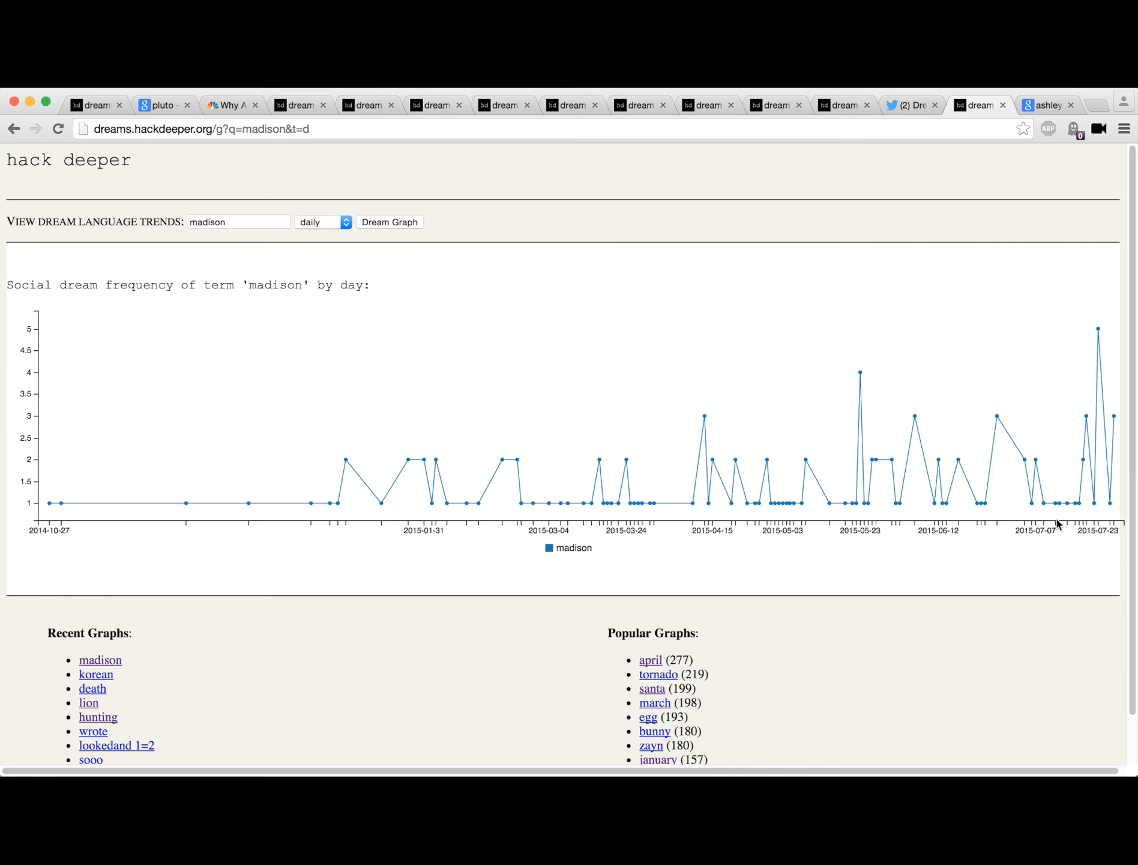
mouse_move(1097, 345)
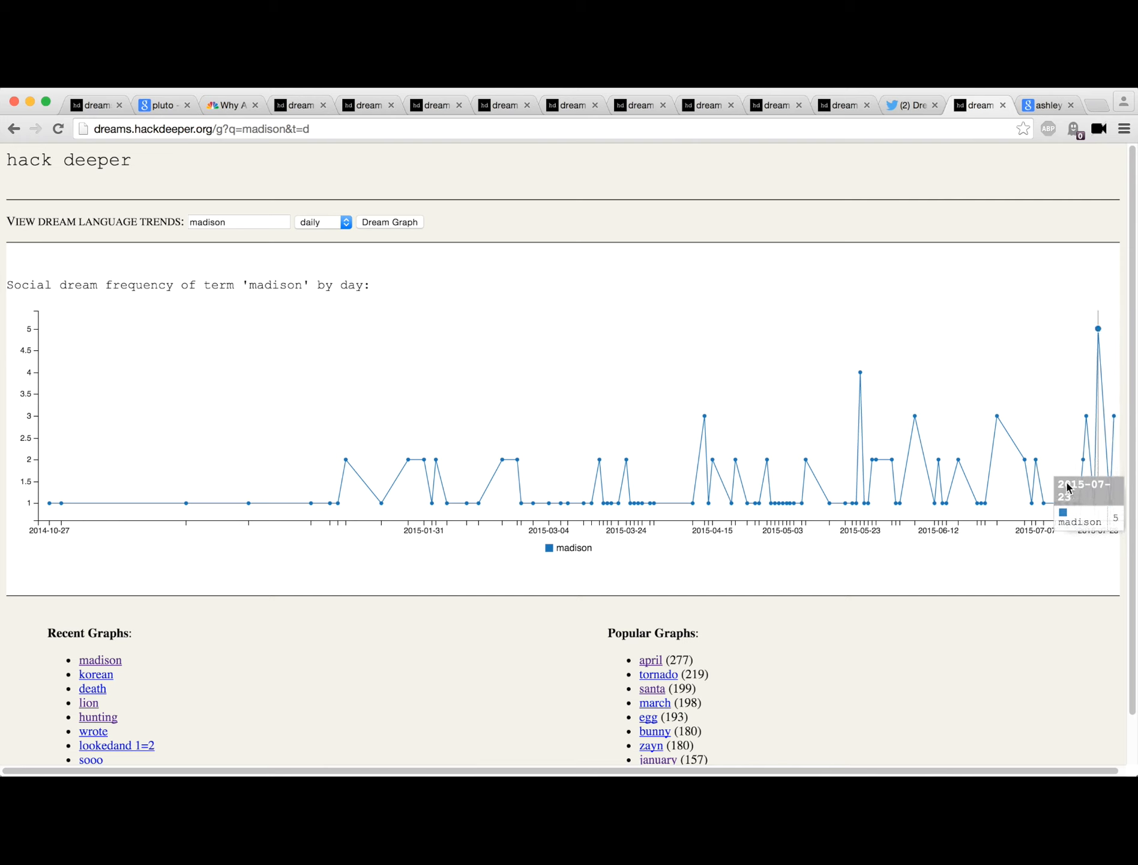
mouse_move(1115, 446)
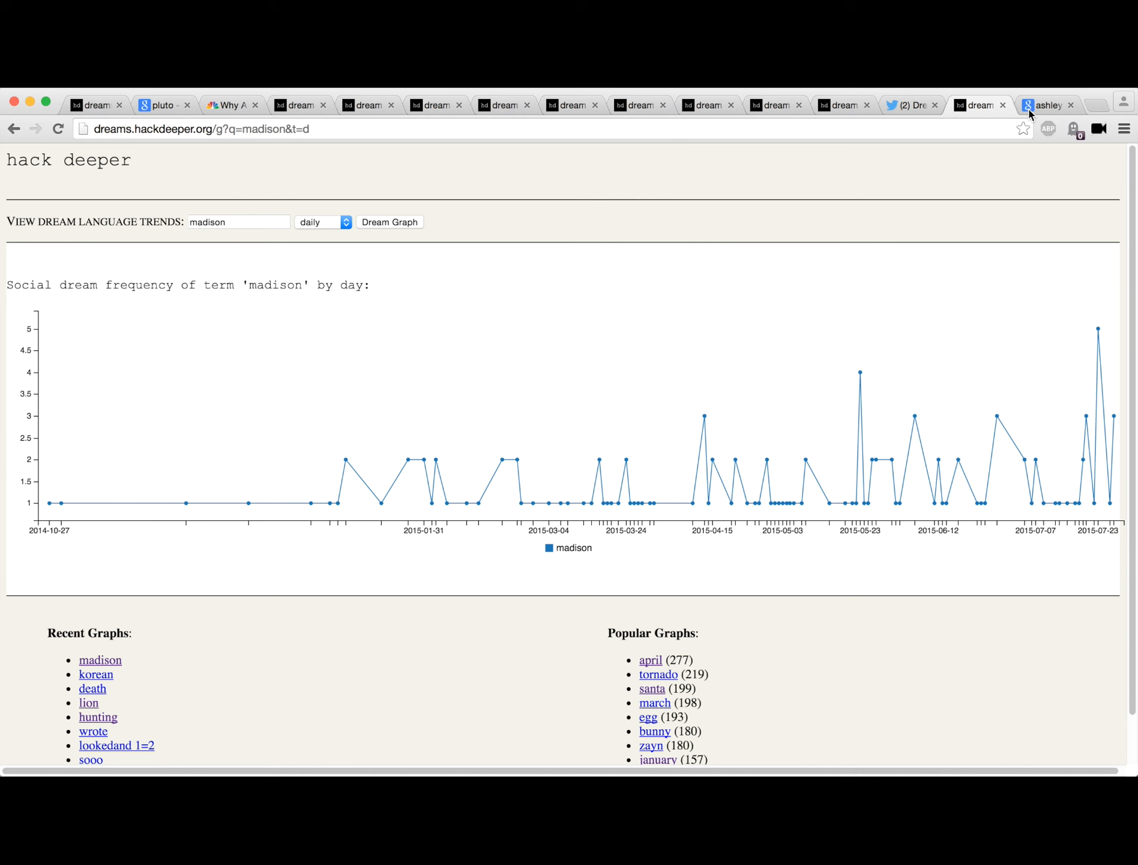
left_click(1050, 104)
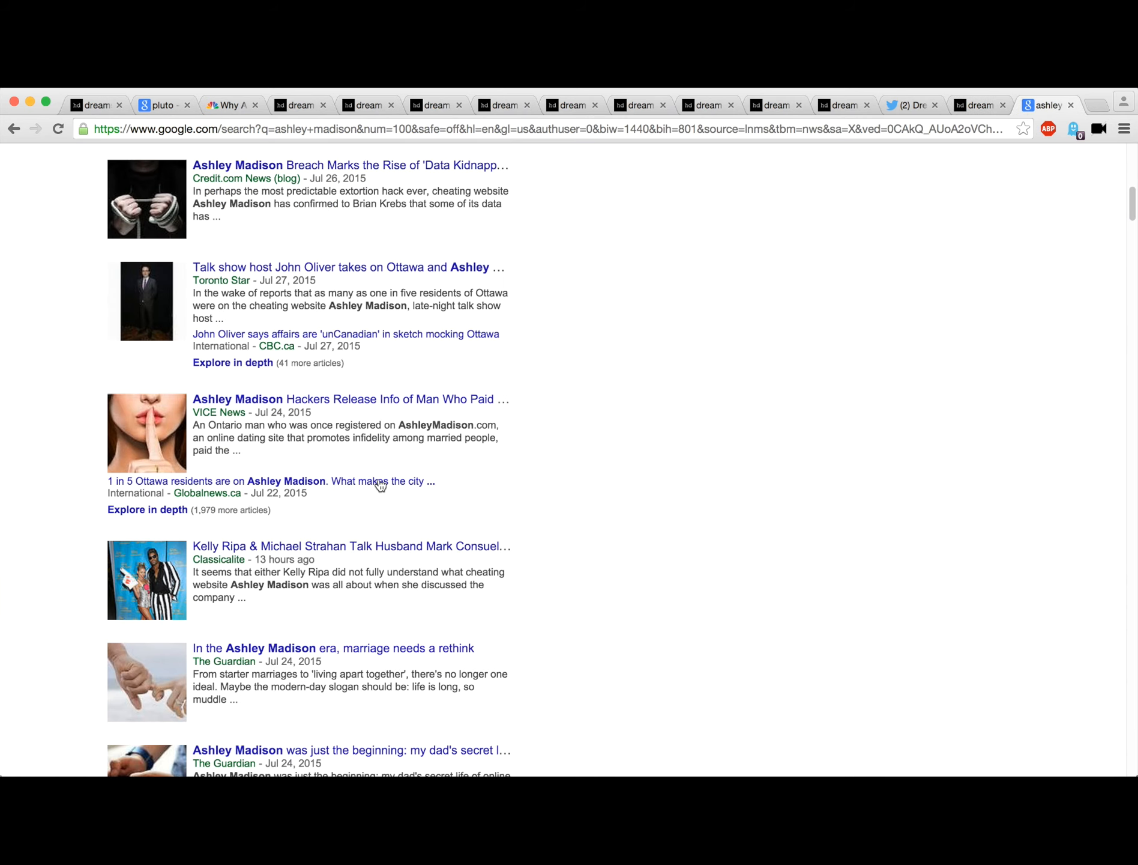
left_click(978, 104)
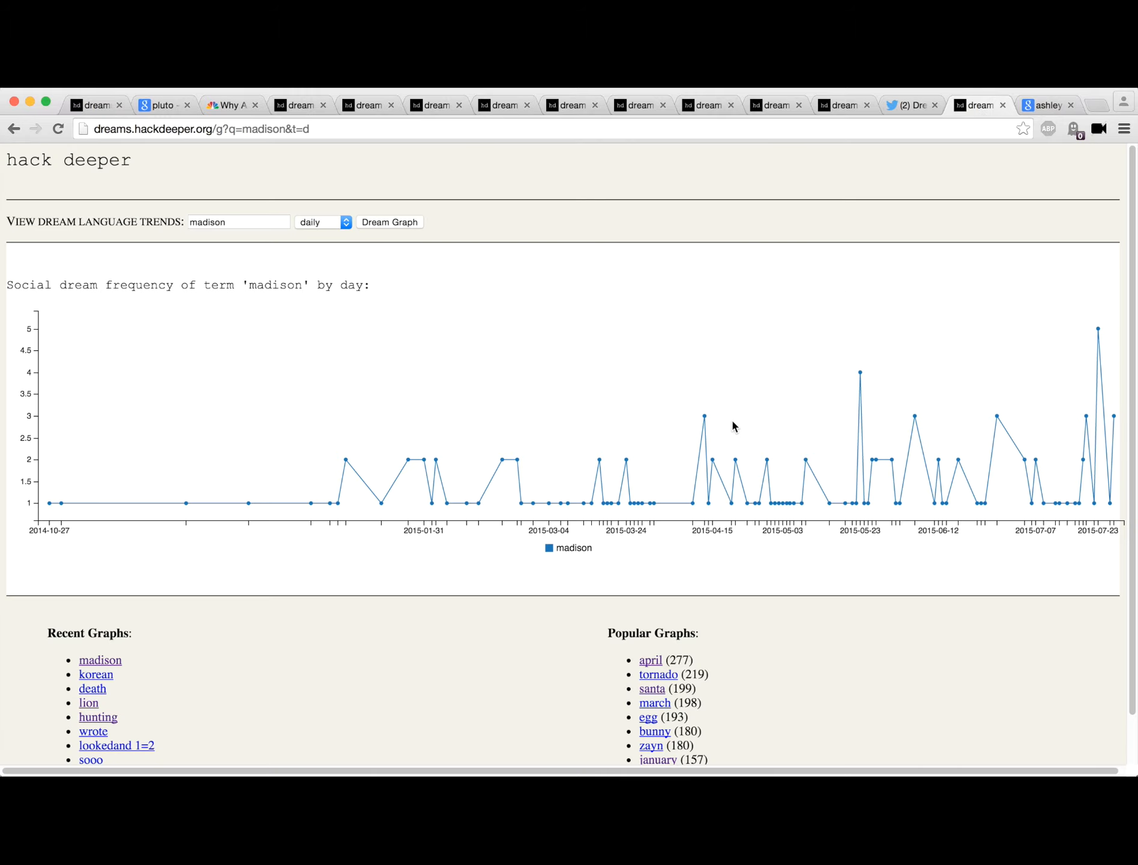
mouse_move(1085, 446)
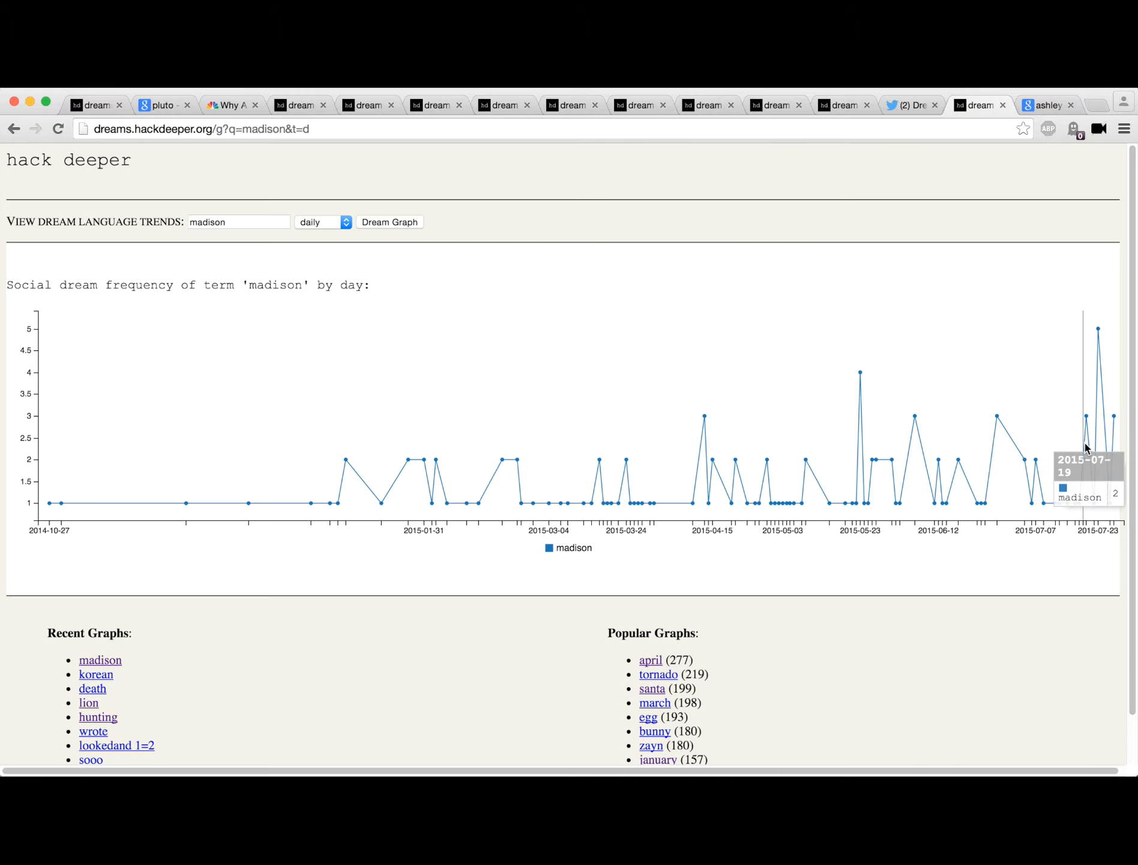
mouse_move(1109, 462)
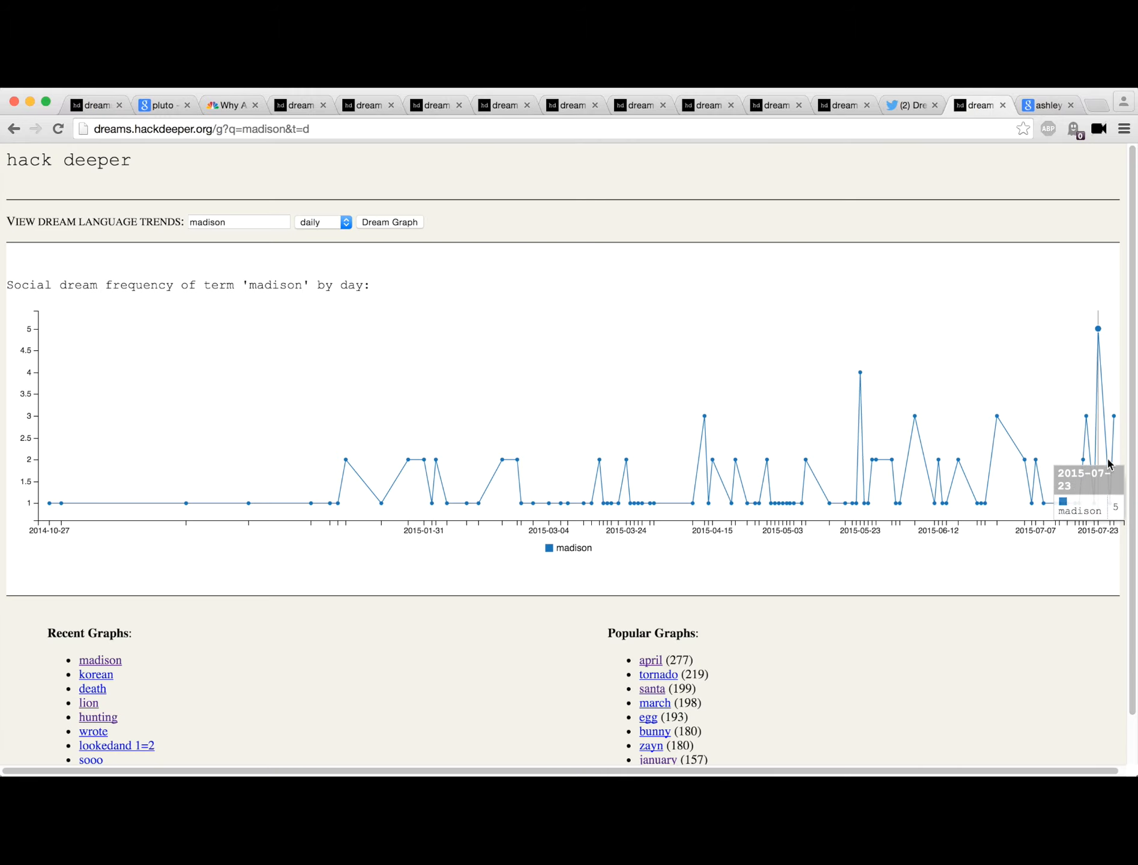